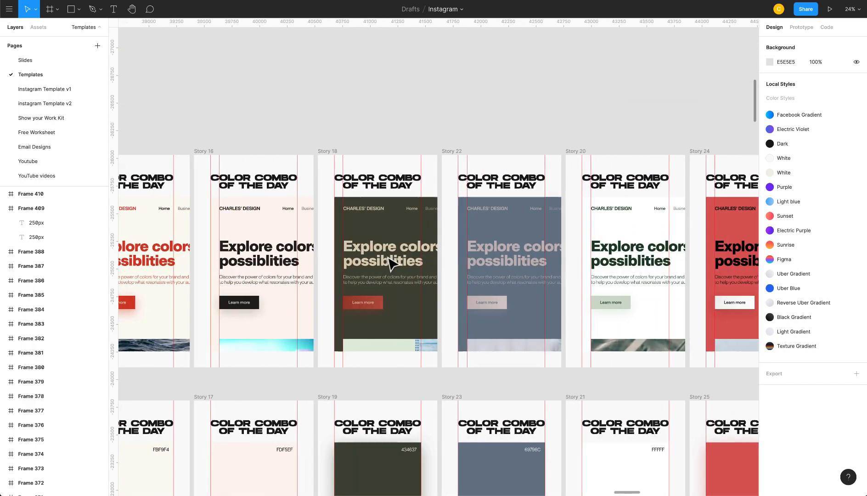
# - Wrap the 'Stay tuned!' button label in auto layout and retype it 'New design coming soon!'
pyautogui.scroll(-3)
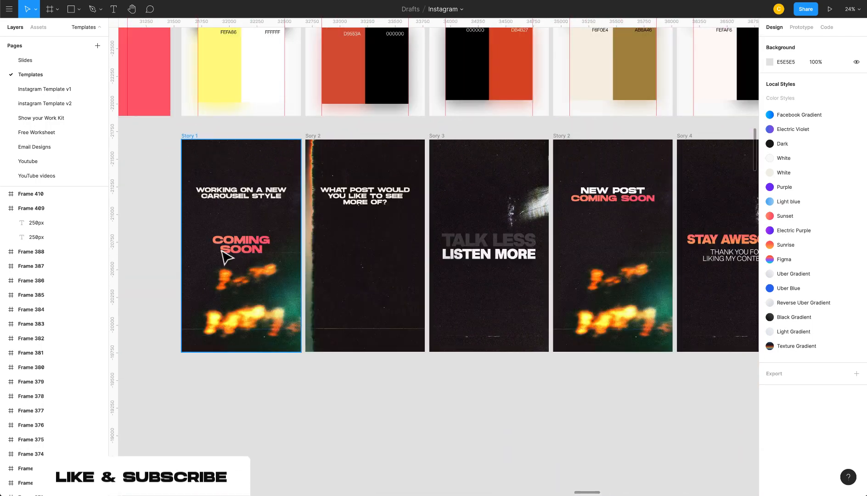
pyautogui.hscroll(3)
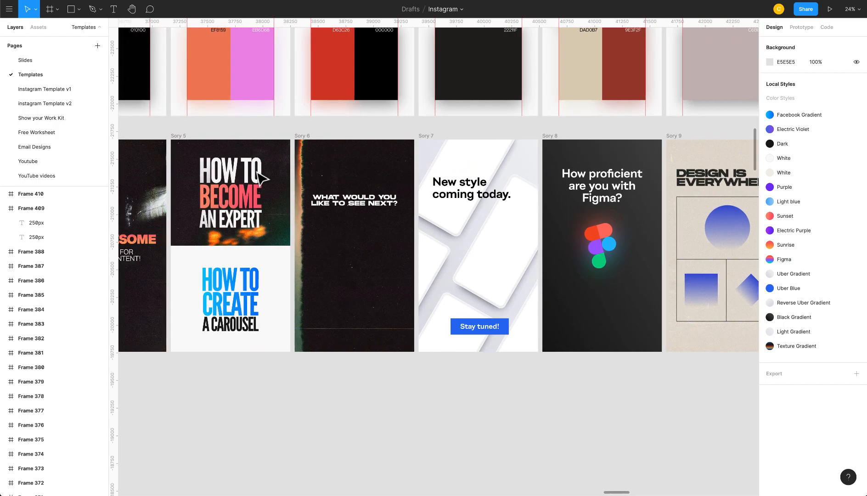
pyautogui.hscroll(3)
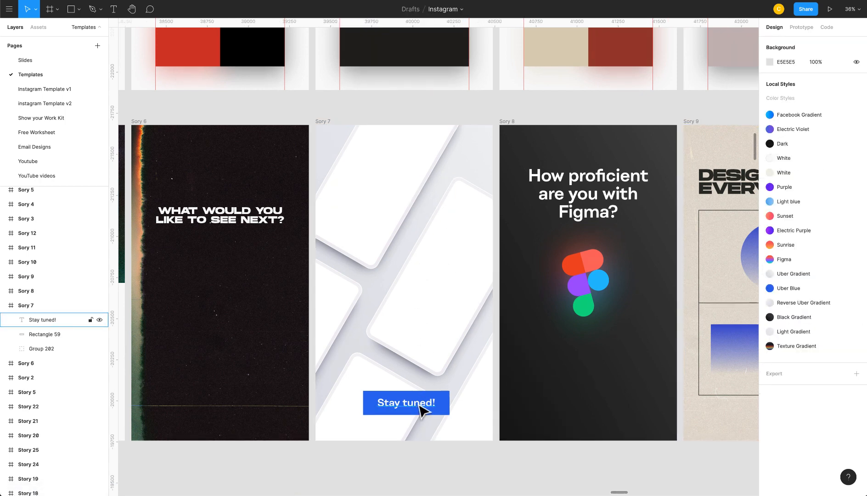
pyautogui.click(407, 403)
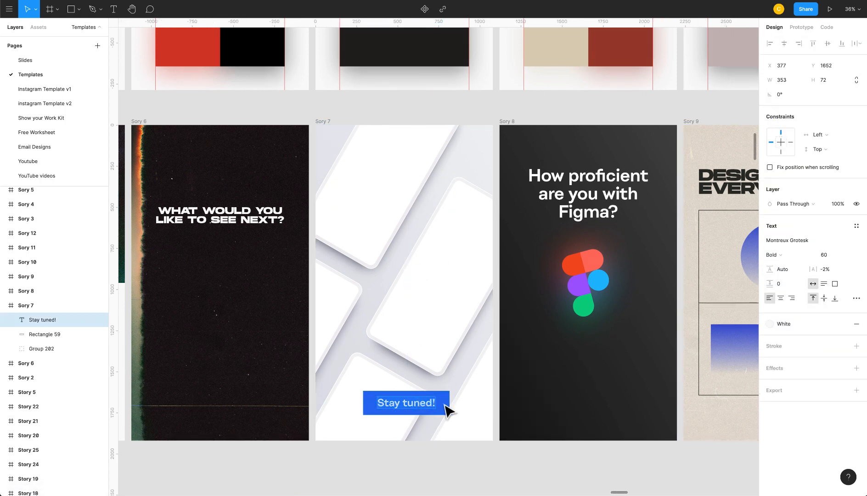
pyautogui.press('shift+a')
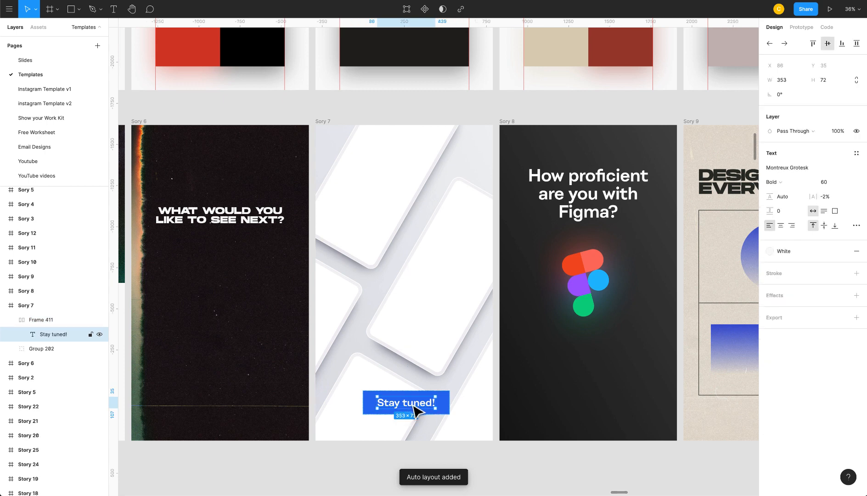
pyautogui.write('New')
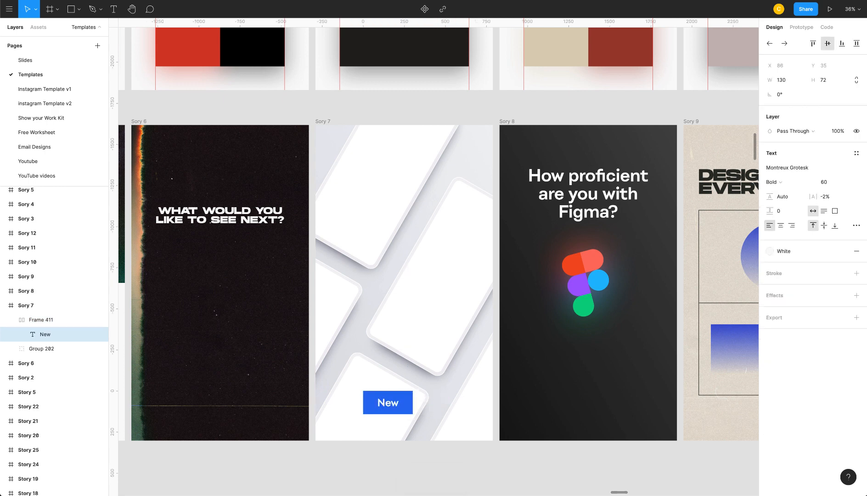
pyautogui.write('design comm')
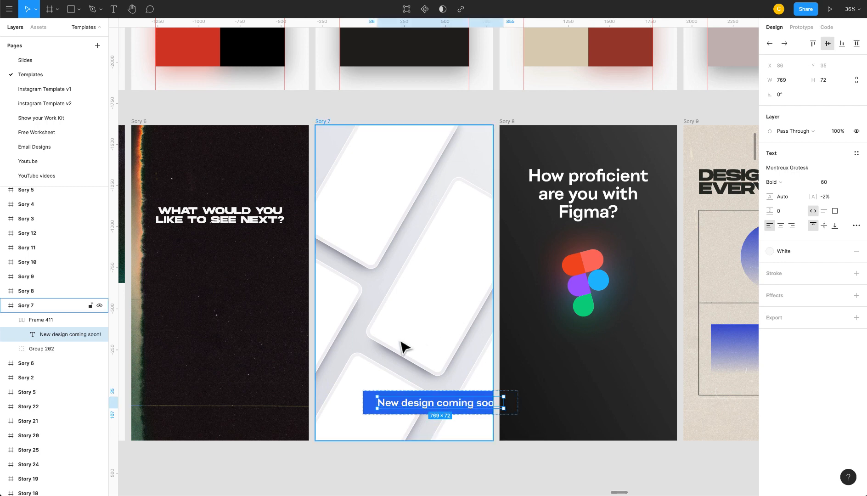
pyautogui.click(40, 320)
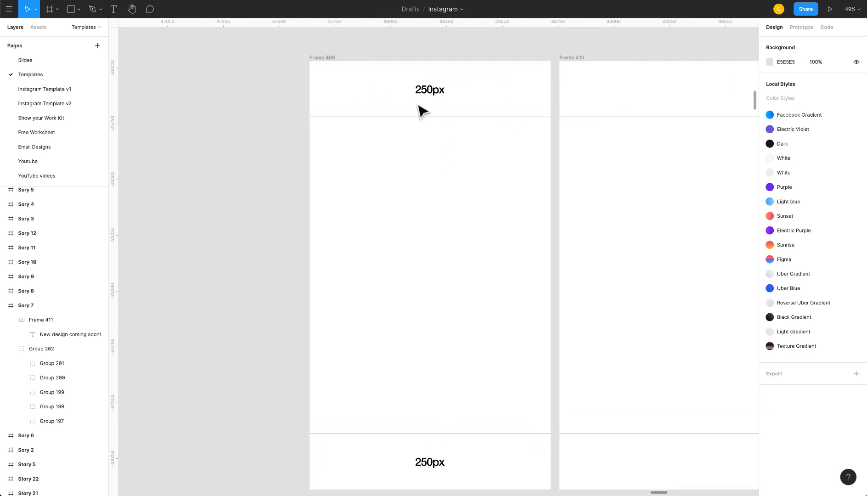
# - Mark Frame 410's 250px top and bottom margins with guides, using Frame 409's labels
pyautogui.click(429, 89)
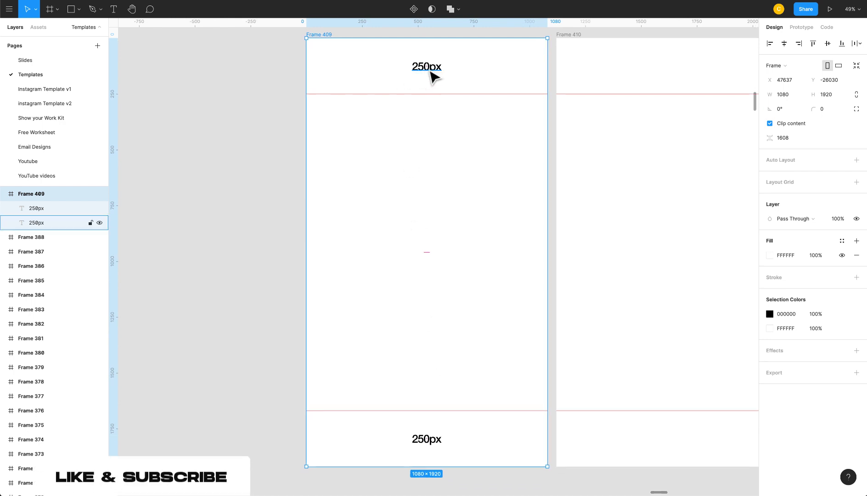
pyautogui.click(426, 66)
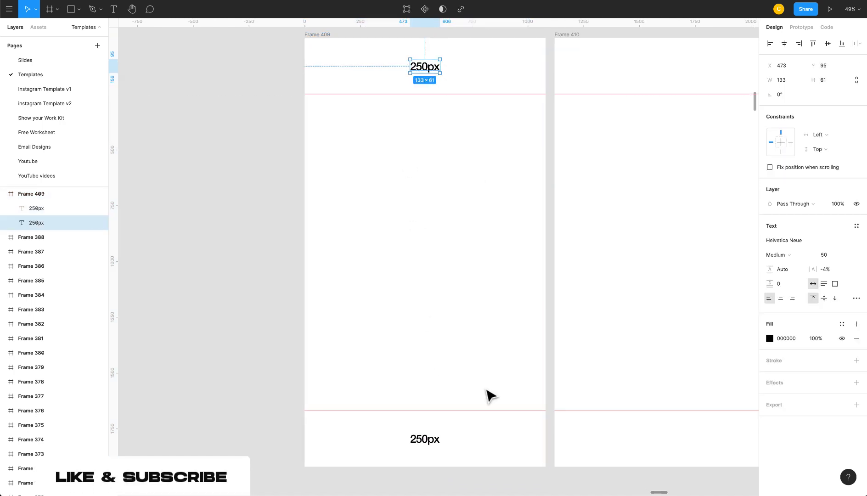
pyautogui.moveTo(368, 124)
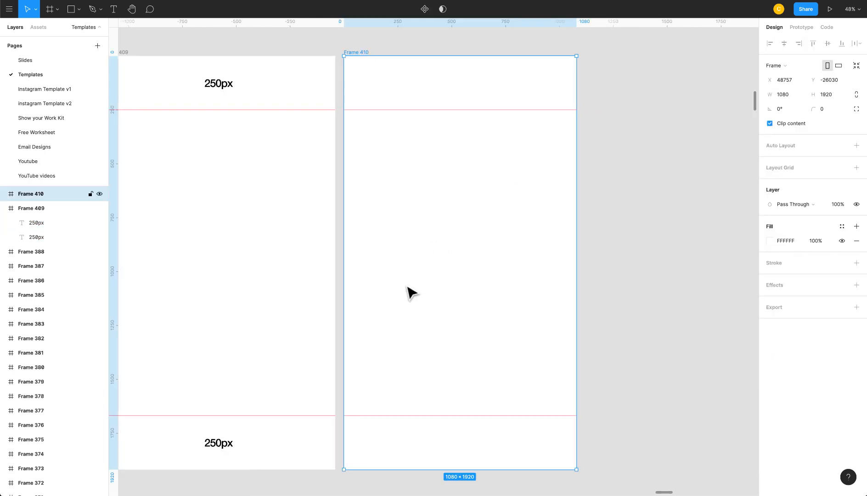
pyautogui.scroll(-3)
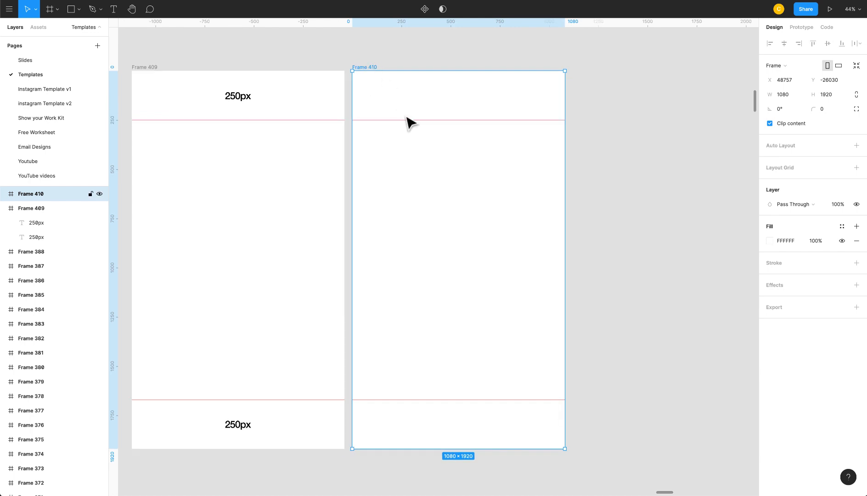
pyautogui.moveTo(507, 112)
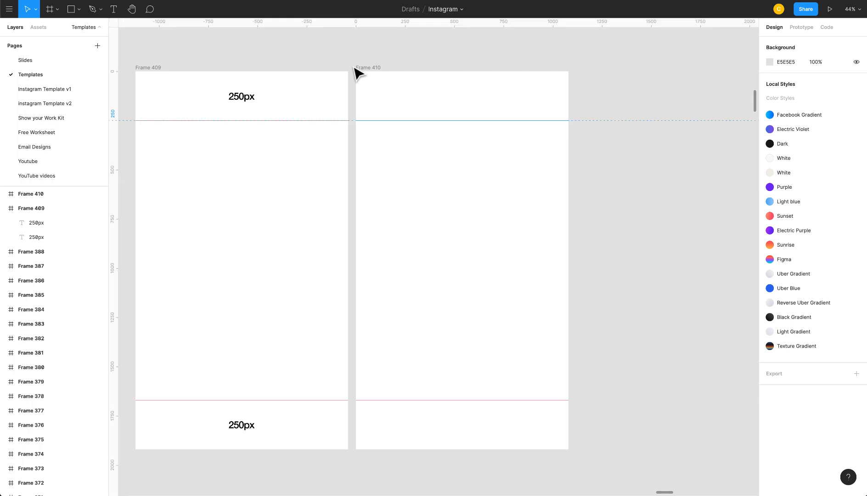
pyautogui.moveTo(450, 39)
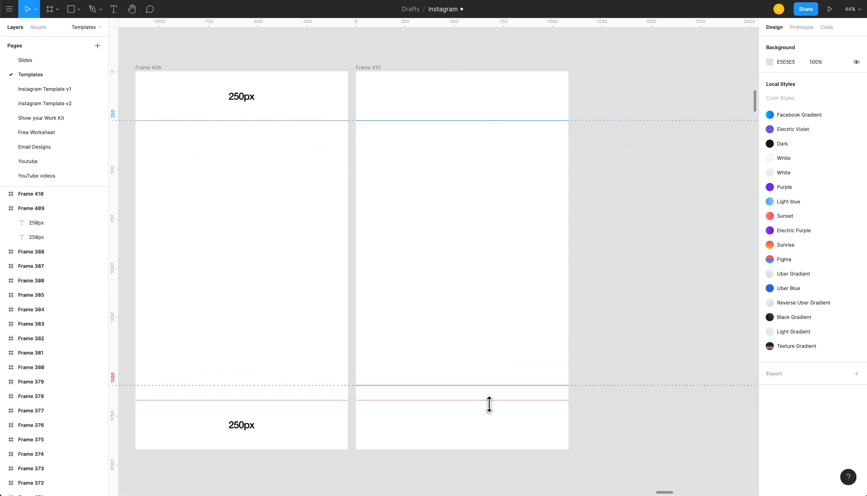
pyautogui.click(462, 150)
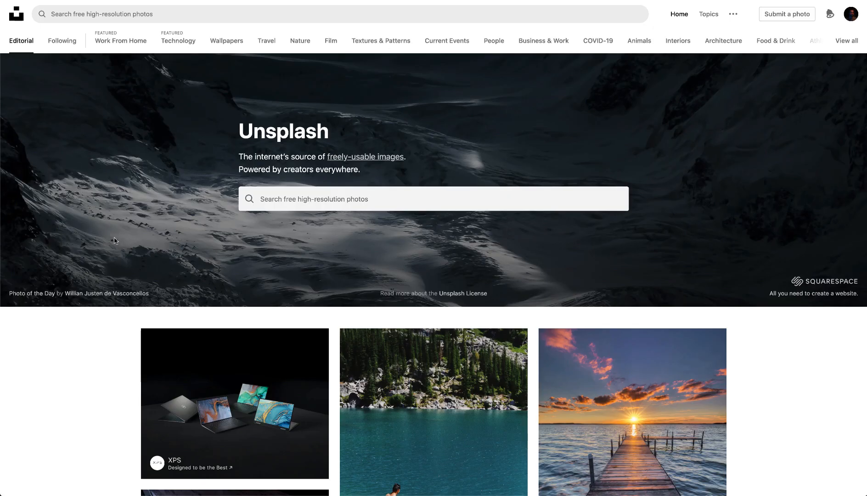
# - Scroll the Unsplash feed and pick the green leaves and orange slices photo
pyautogui.scroll(-3)
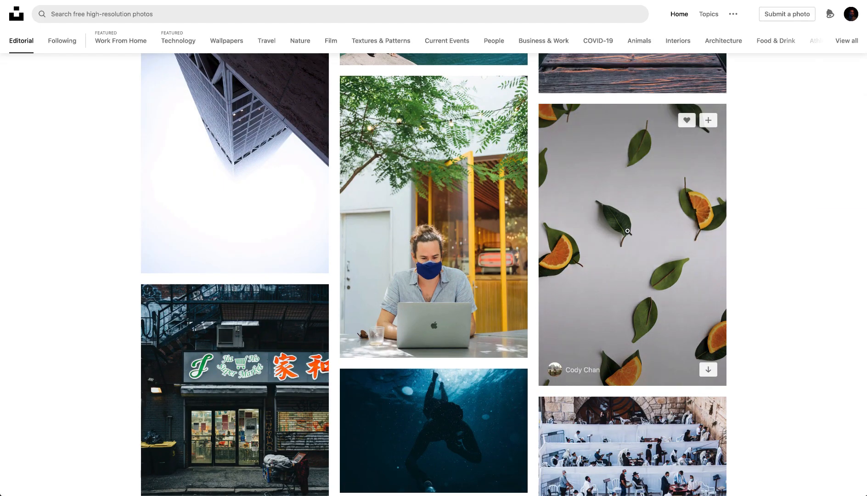
pyautogui.click(632, 245)
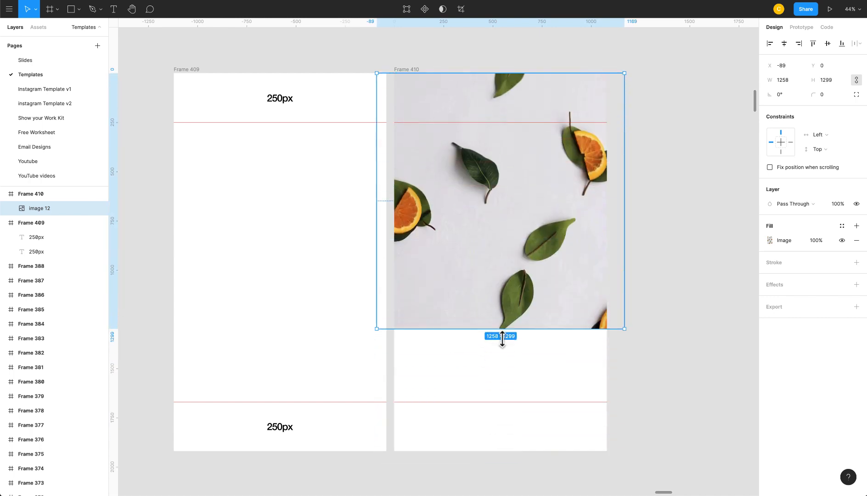
# - Stretch the leaves photo to 1280×1920 and overlay a solid 262626 fill at 20% opacity
pyautogui.moveTo(503, 328); pyautogui.dragTo(509, 445)
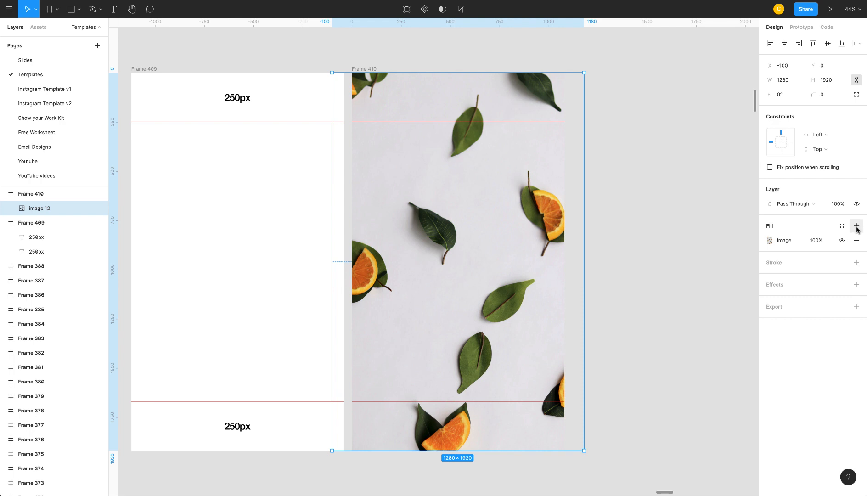
pyautogui.click(856, 226)
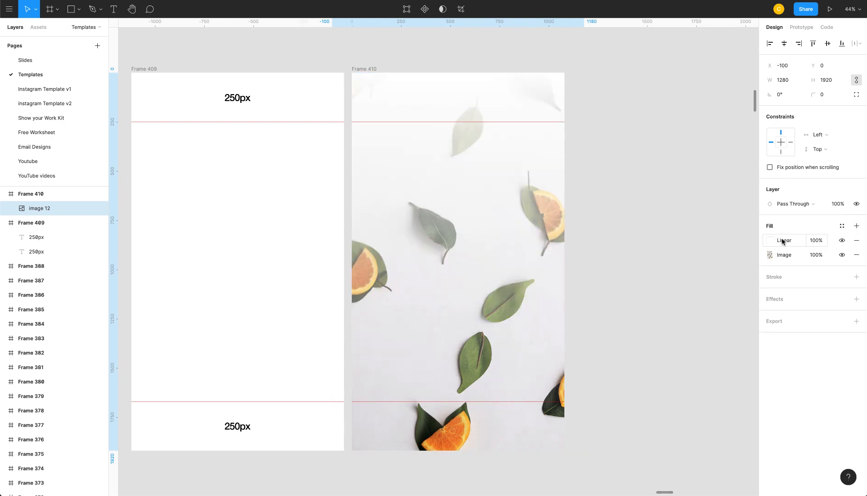
pyautogui.click(785, 240)
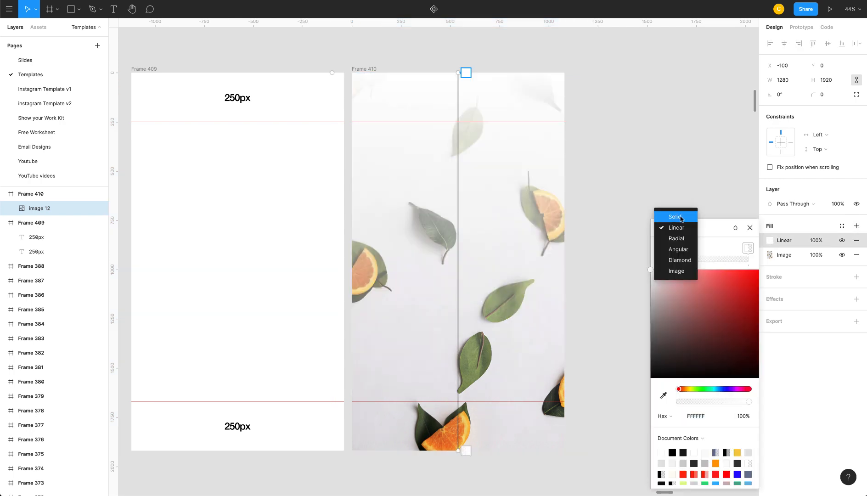
pyautogui.click(676, 217)
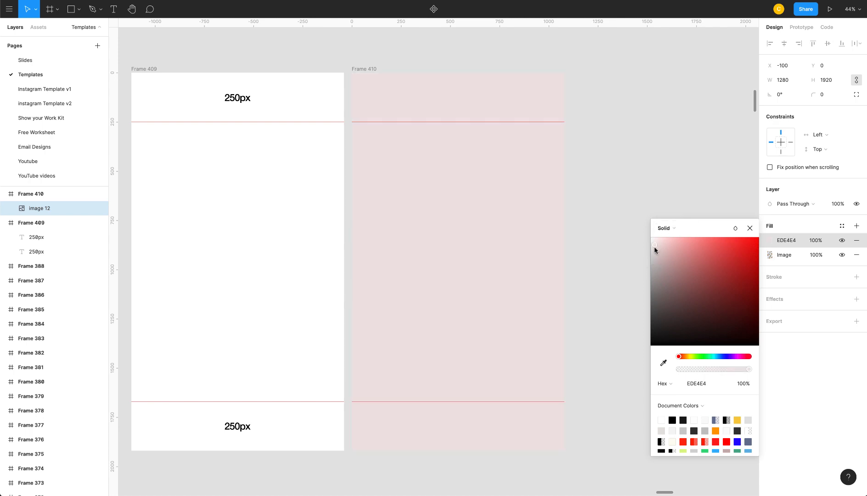
pyautogui.moveTo(655, 245); pyautogui.dragTo(650, 328)
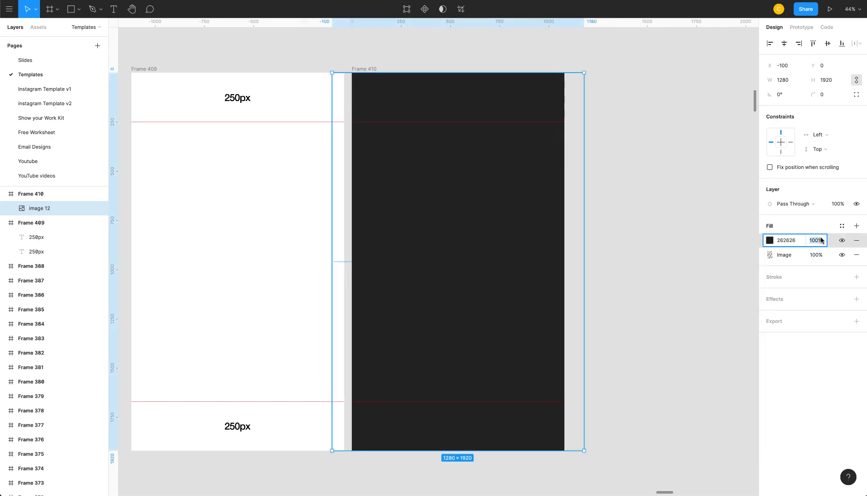
pyautogui.write('20%')
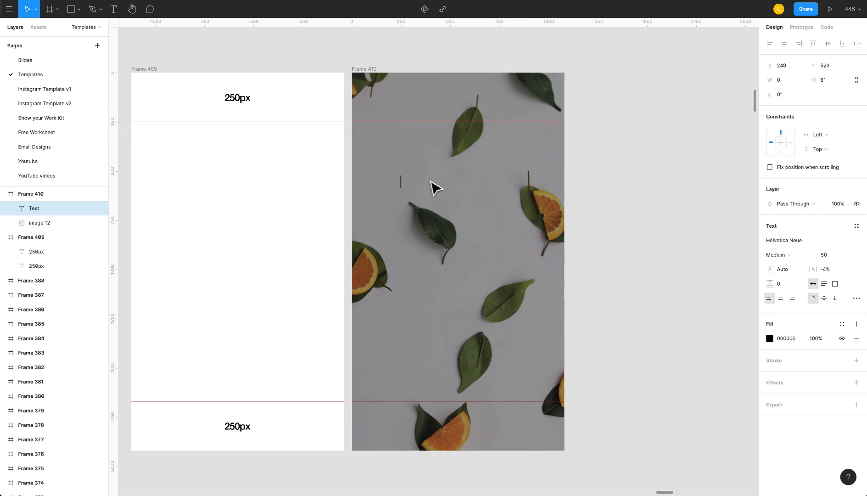
# - Type the 'Have a great weekend!' headline and set it in Circular Std with a new size
pyautogui.write('Have a great weekend!')
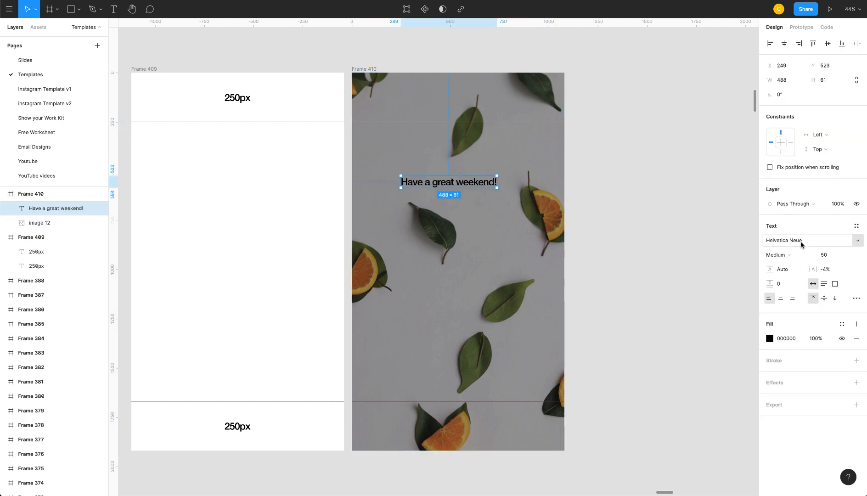
pyautogui.write('Ciru')
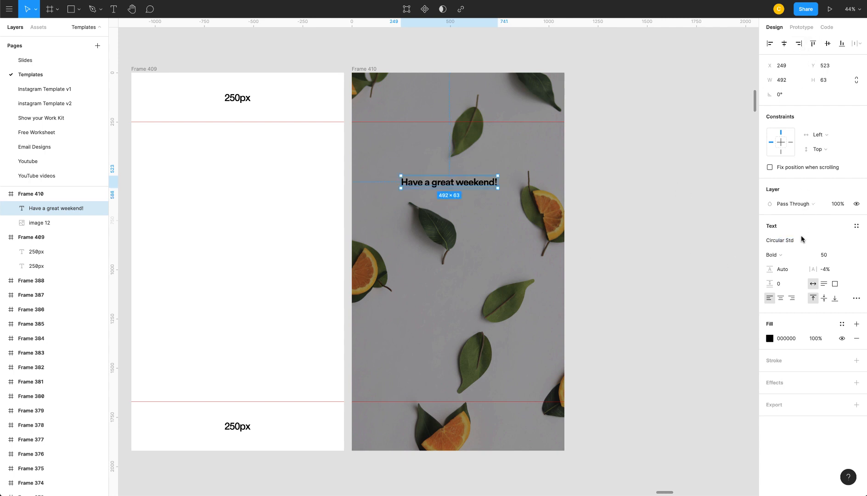
pyautogui.write('100')
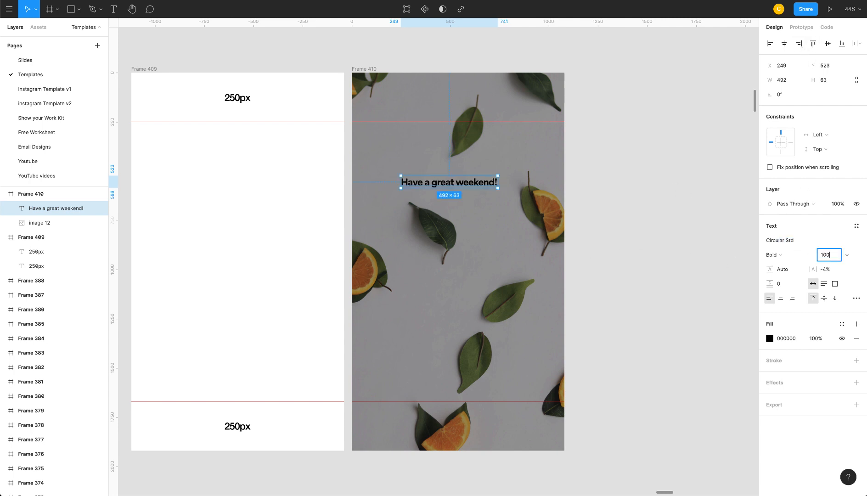
pyautogui.write('80')
pyautogui.press('enter')
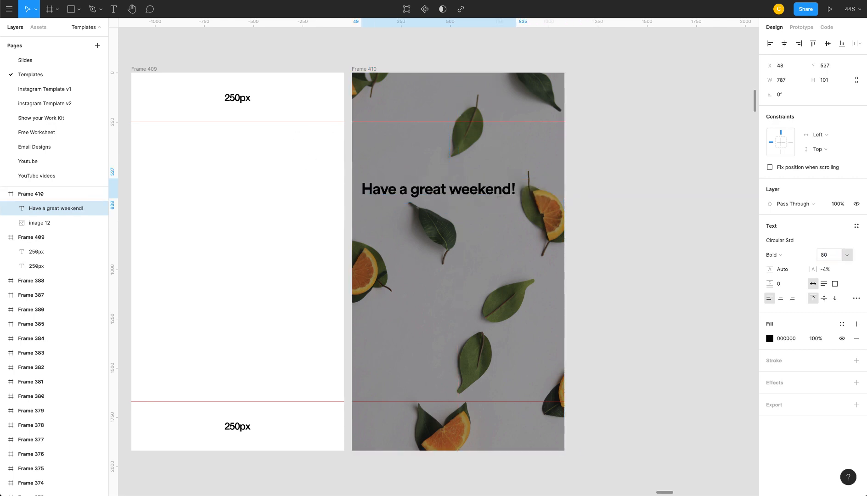
# - Turn the headline white (FFFFFF) and draw a grey box behind it
pyautogui.moveTo(437, 190); pyautogui.dragTo(456, 263)
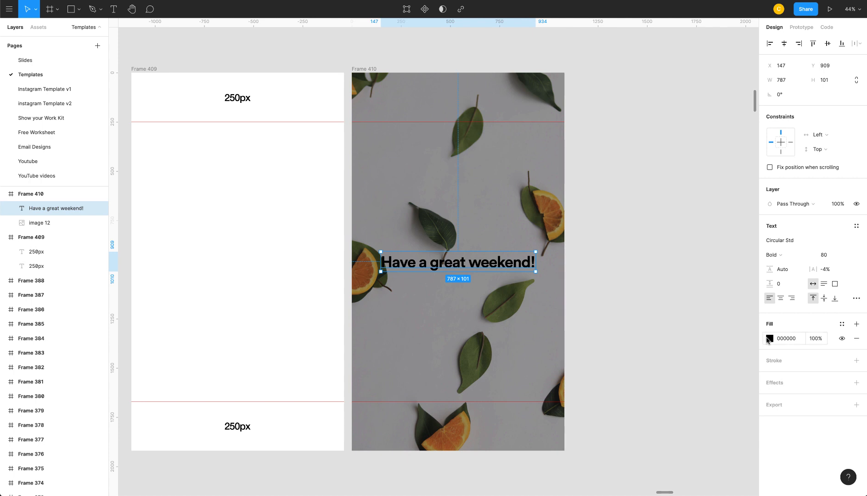
pyautogui.click(769, 338)
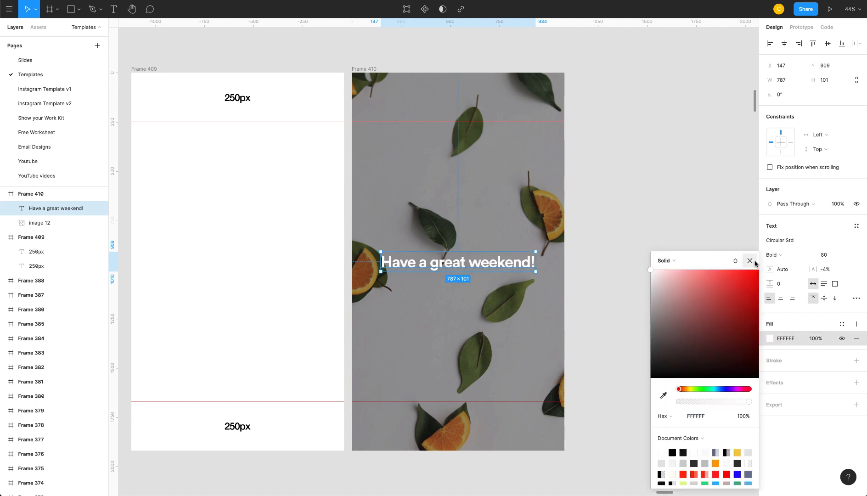
pyautogui.click(750, 260)
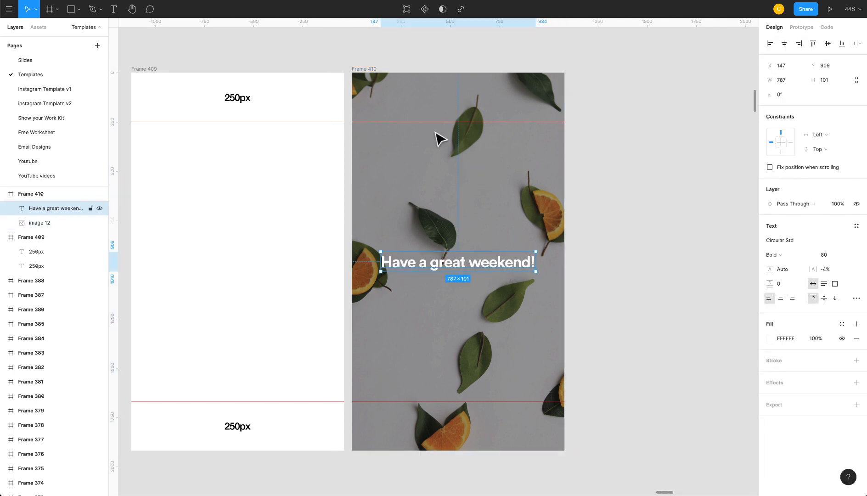
pyautogui.click(40, 222)
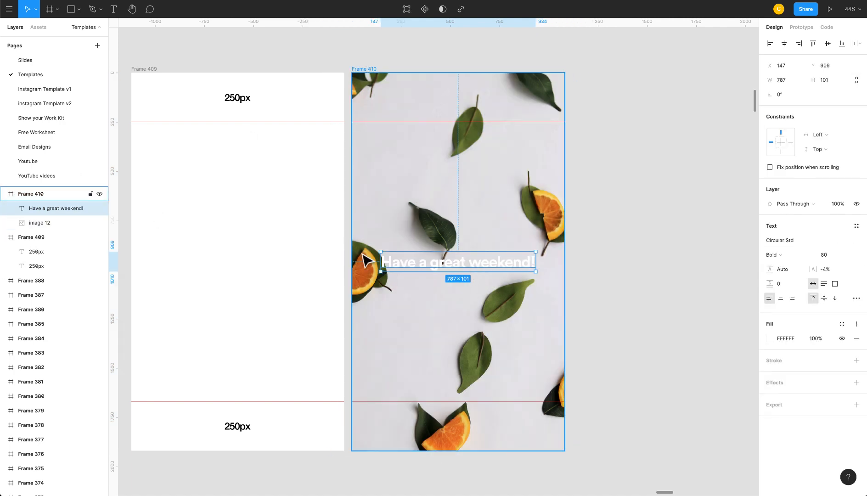
pyautogui.moveTo(373, 244); pyautogui.dragTo(536, 282)
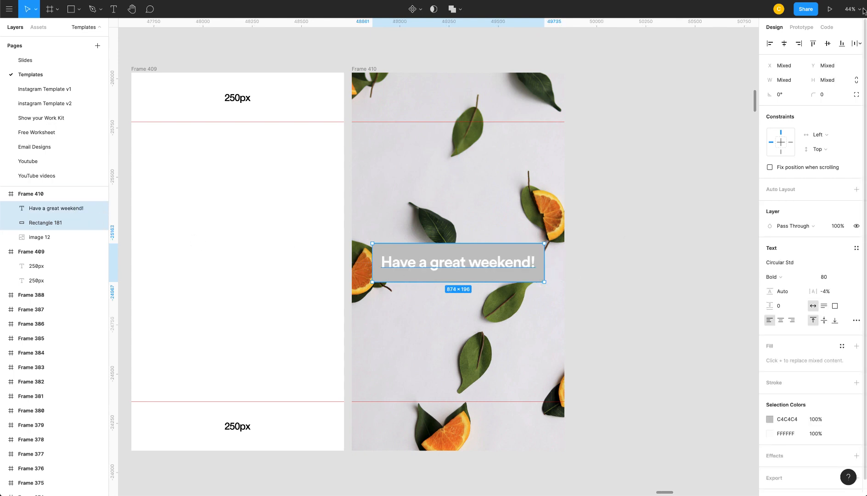
# - Put the headline and grey box in a mustard-yellow auto-layout frame and add a text layer
pyautogui.press('Shift+A')
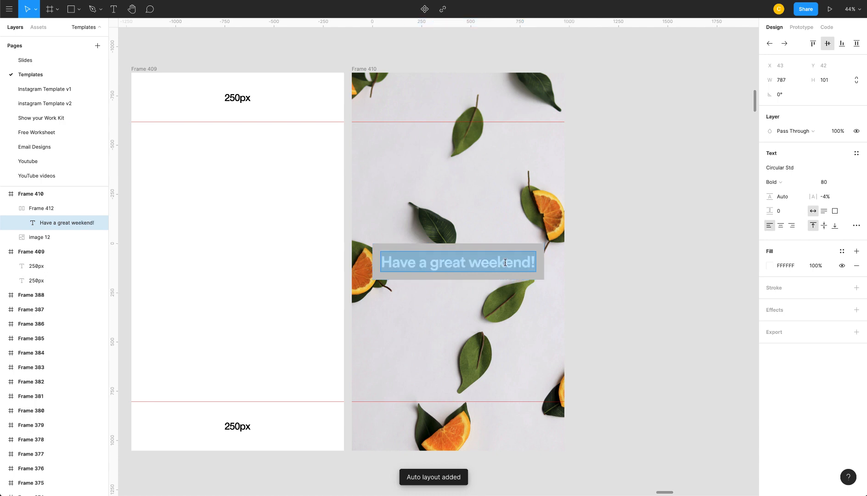
pyautogui.write('H')
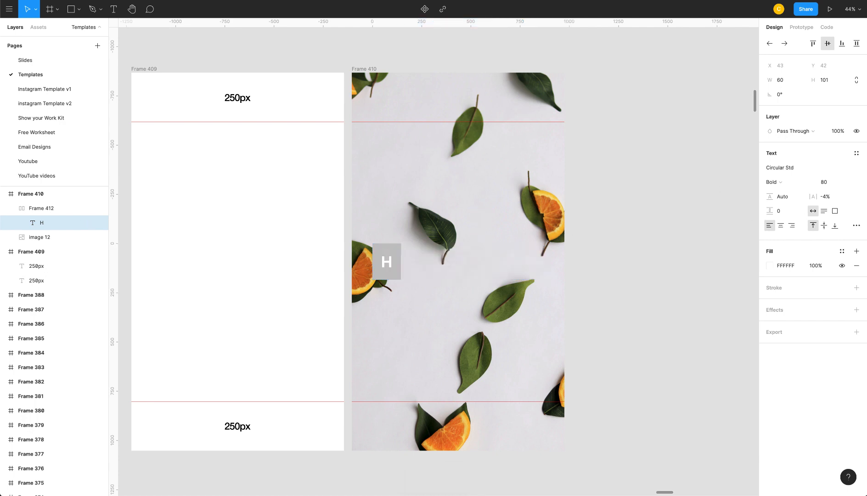
pyautogui.write('Have a great weekend!')
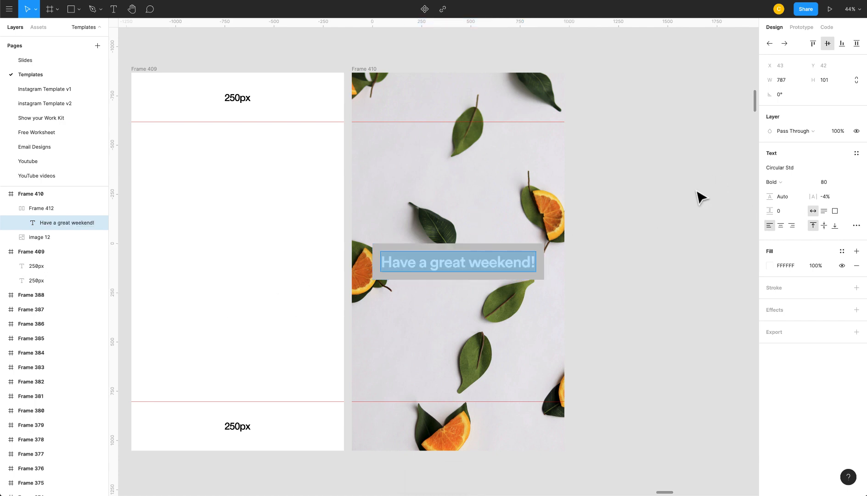
pyautogui.click(41, 211)
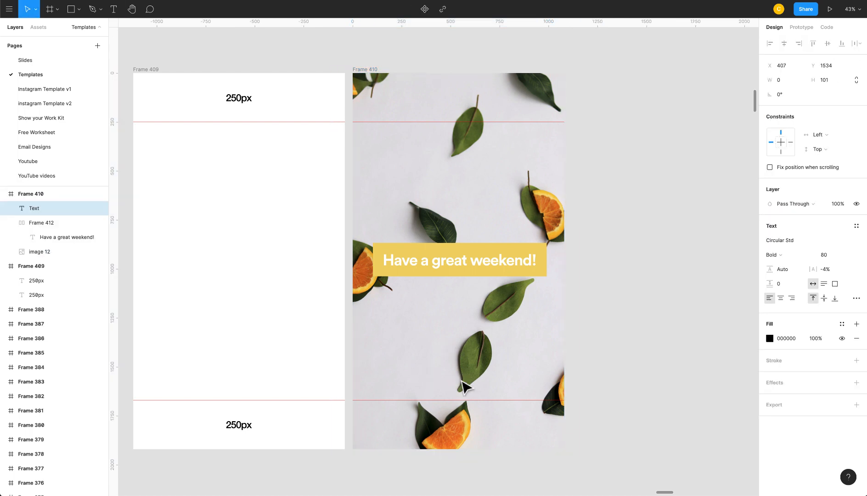
pyautogui.write('@thecharlespostiaux')
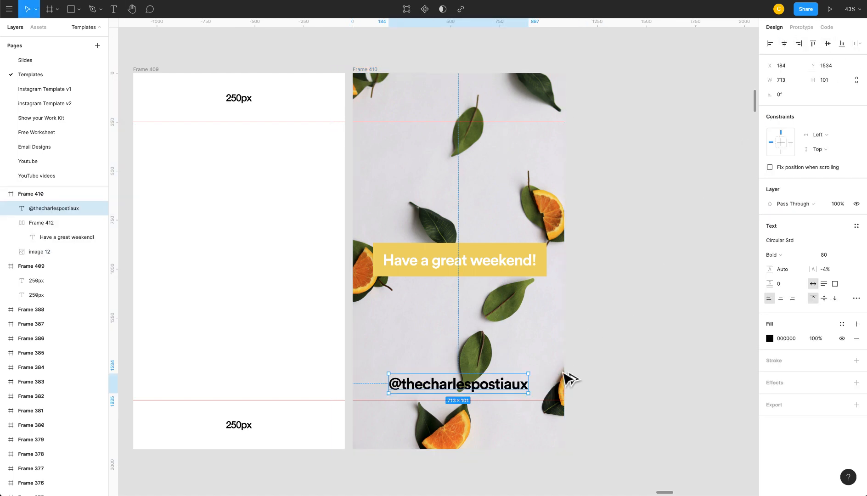
pyautogui.moveTo(458, 385); pyautogui.dragTo(458, 391)
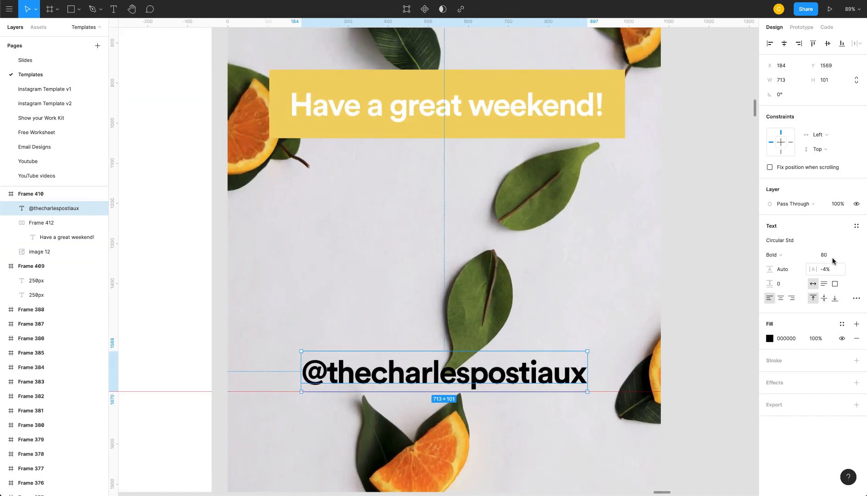
pyautogui.write('60')
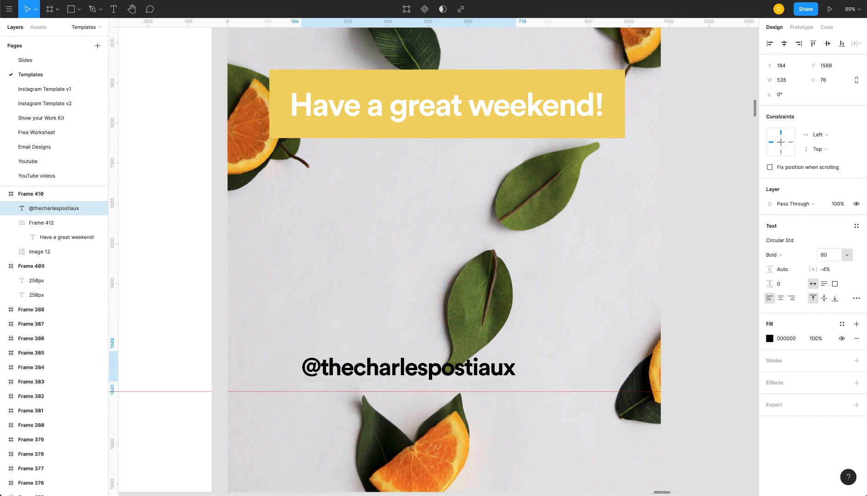
pyautogui.click(773, 255)
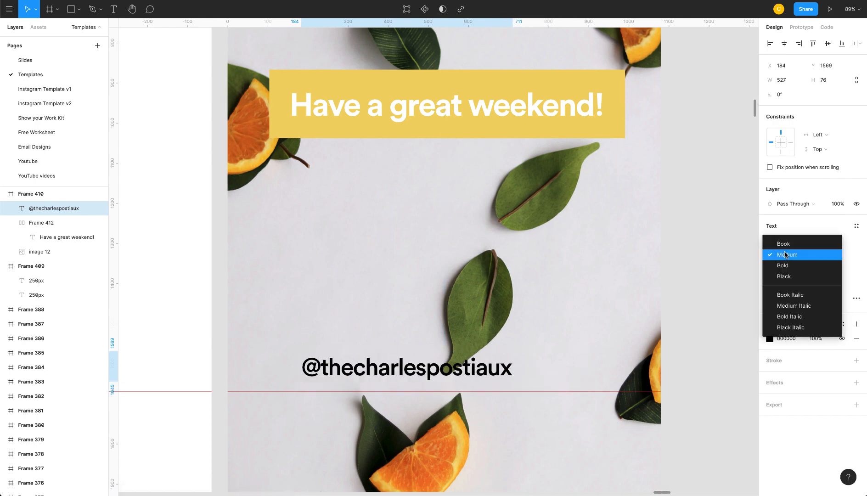
pyautogui.click(783, 244)
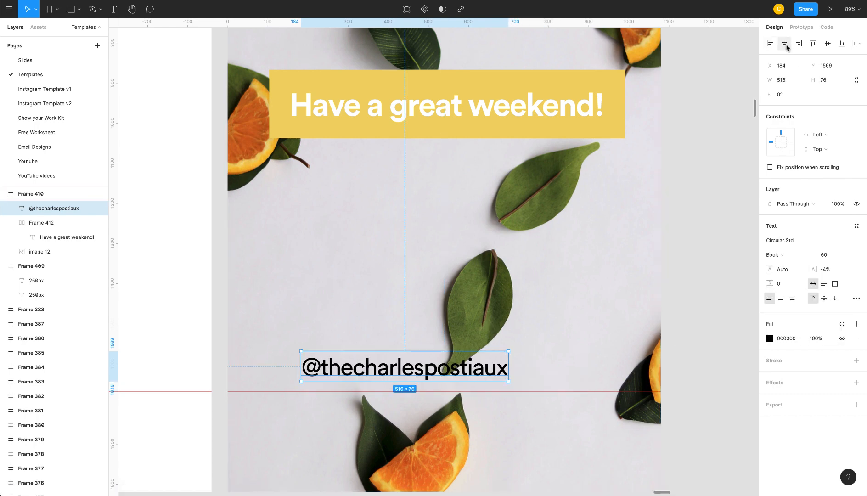
pyautogui.moveTo(404, 367); pyautogui.dragTo(443, 377)
pyautogui.write('New post coming soon!')
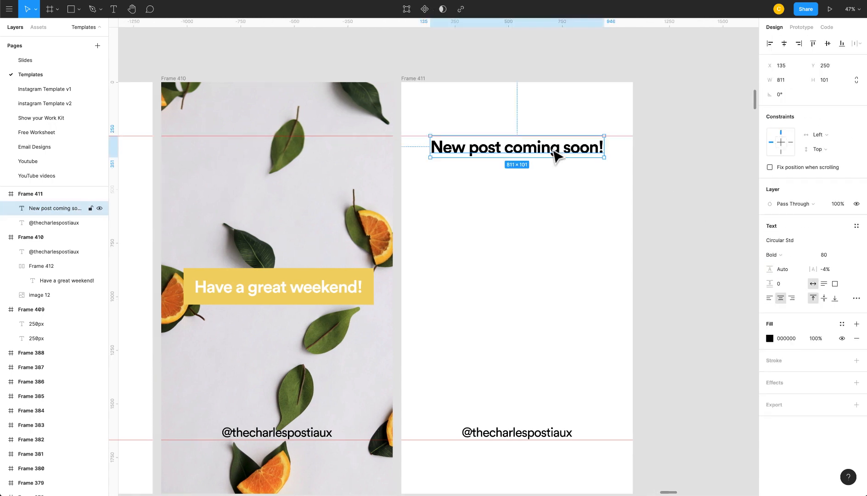
# - Nudge the 'New post coming soon!' headline down and make the grey placeholder rectangle taller
pyautogui.moveTo(515, 148); pyautogui.dragTo(516, 161)
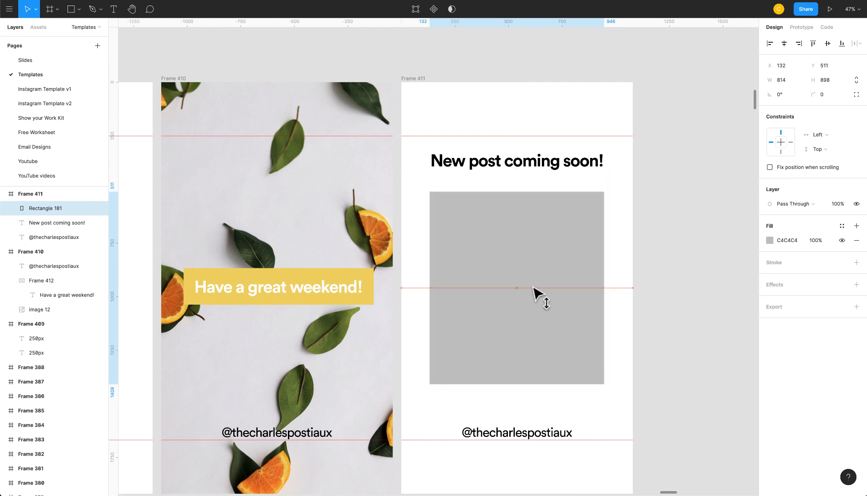
pyautogui.click(517, 288)
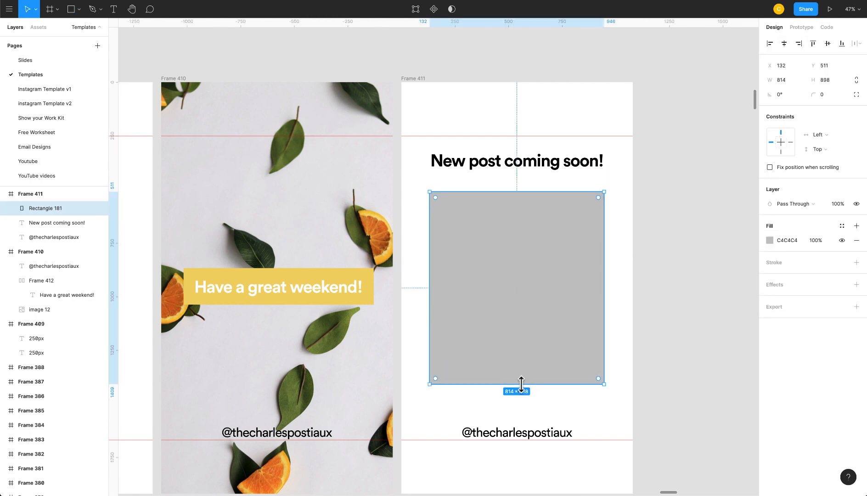
pyautogui.moveTo(517, 384); pyautogui.dragTo(517, 403)
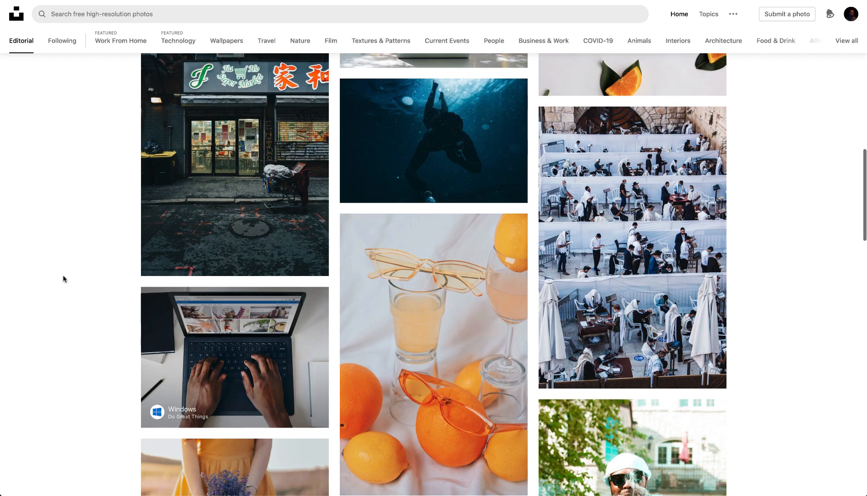
# - Search Unsplash for 'nature' photos to find the aerial ocean-wave image
pyautogui.write('nature')
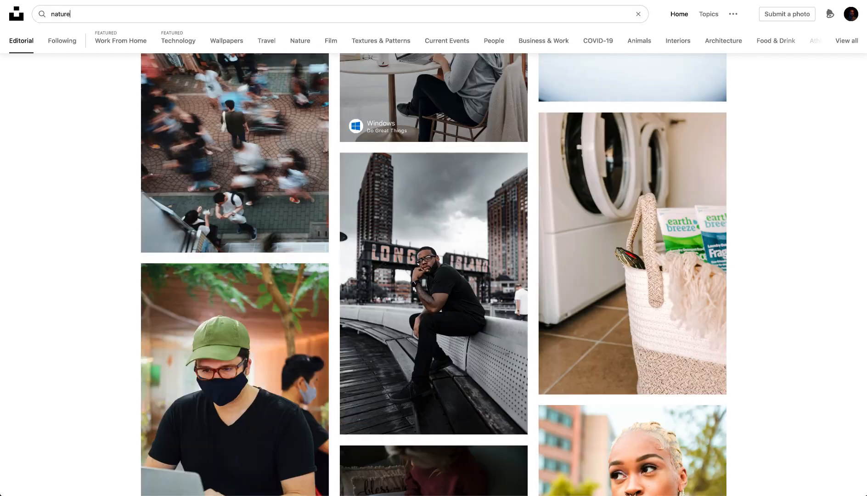
pyautogui.press('Enter')
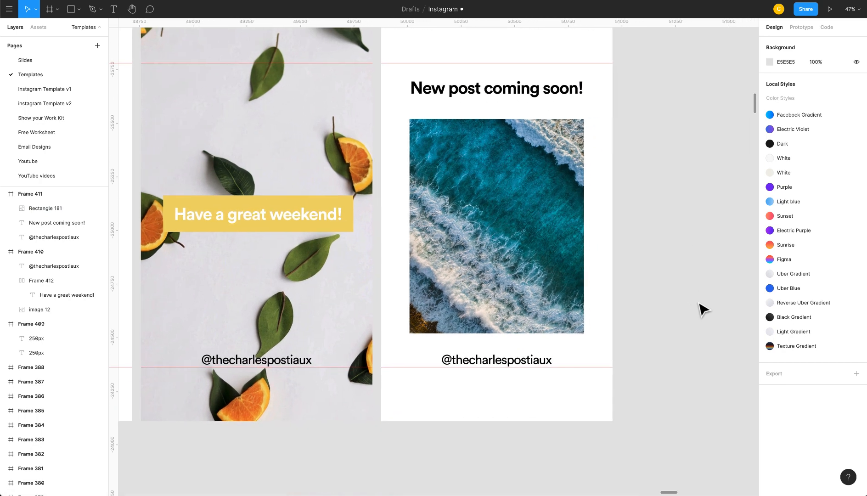
# - Give the blue circles a Layer Blur of 200
pyautogui.scroll(-3)
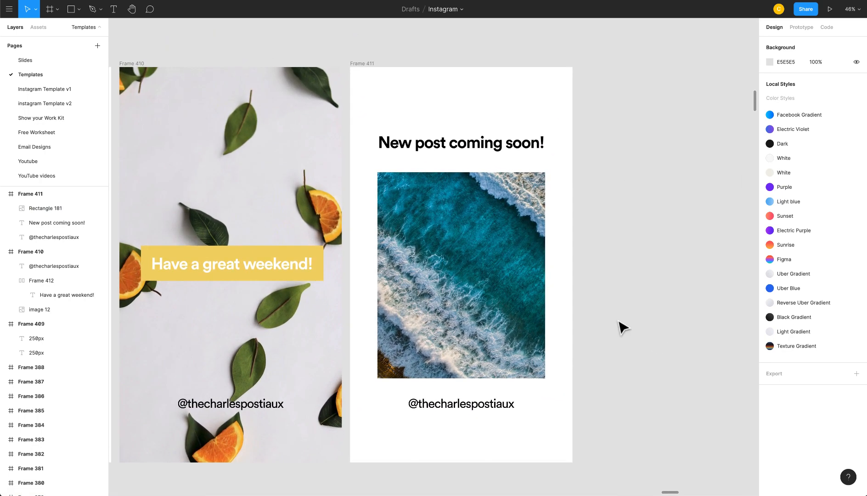
pyautogui.moveTo(553, 469)
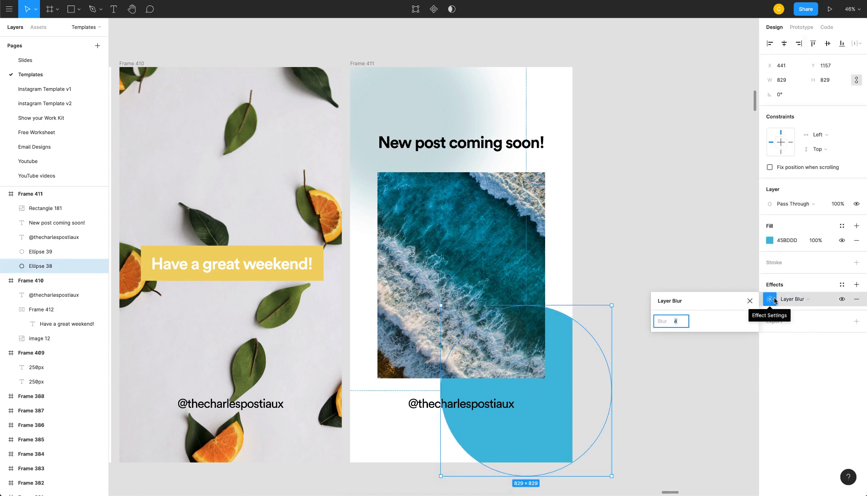
pyautogui.write('200')
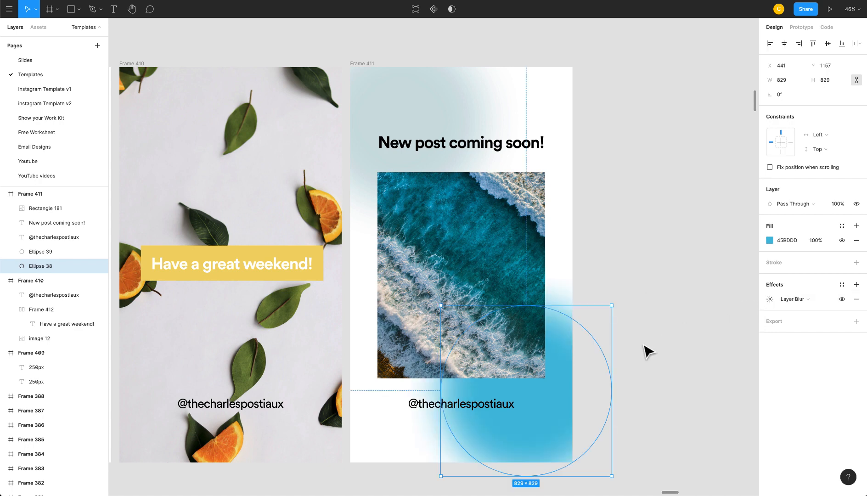
pyautogui.press('2')
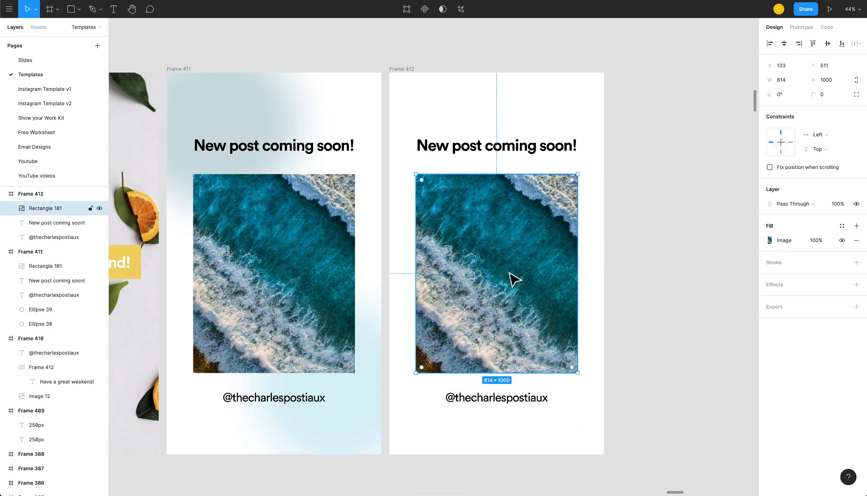
# - Paste a copy of the ocean photo behind the image at 40% opacity
pyautogui.press('ctrl+v')
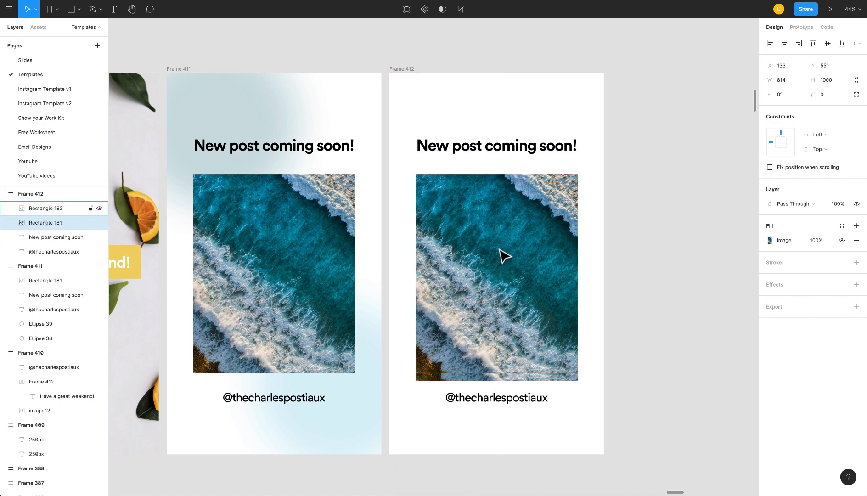
pyautogui.write('40')
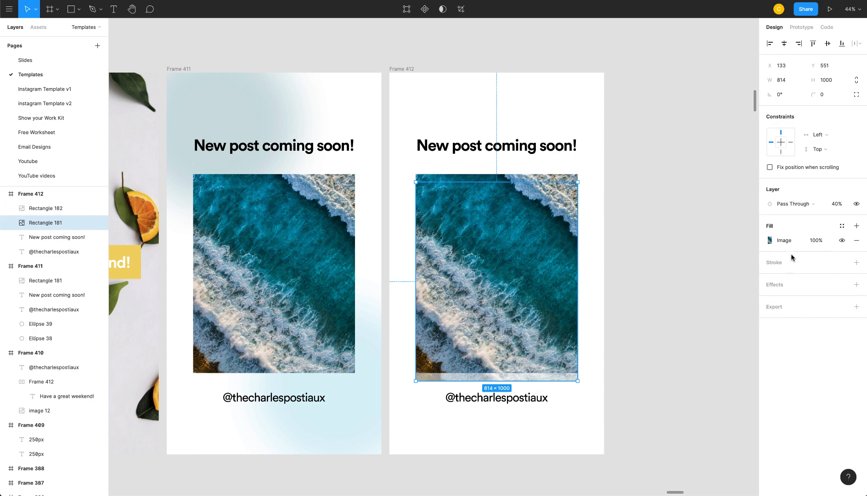
pyautogui.click(856, 285)
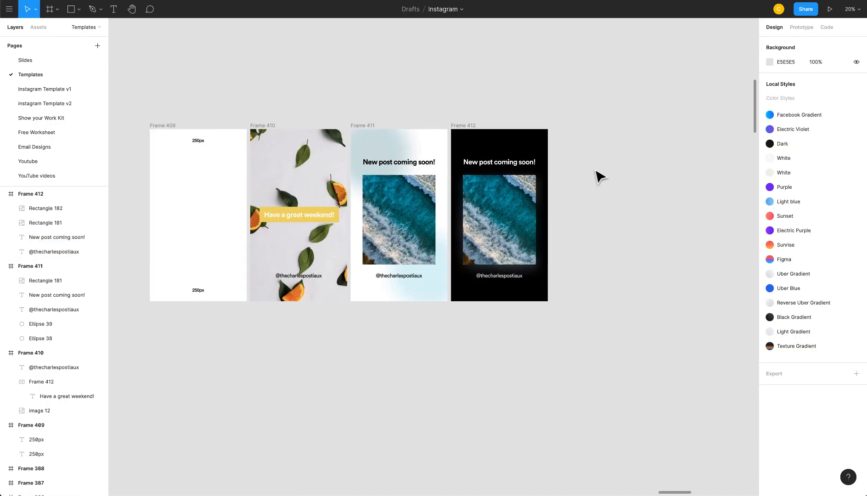
# - Zoom out so Frames 409–413 sit side by side in view
pyautogui.click(499, 216)
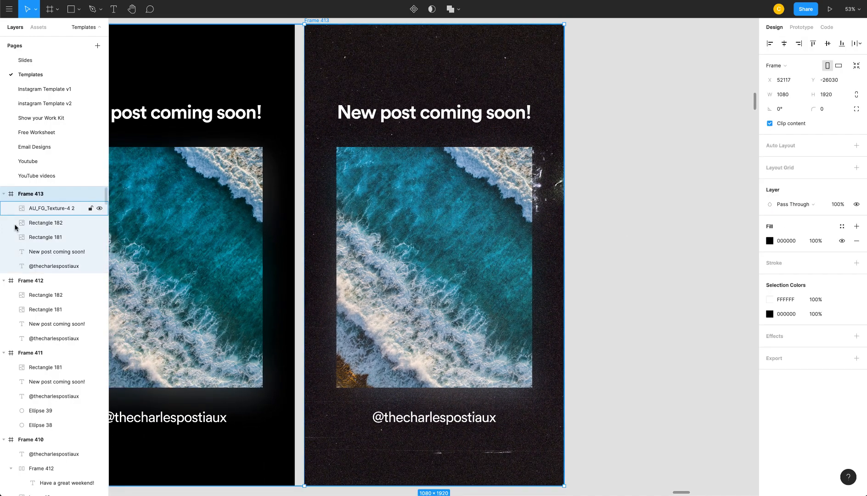
pyautogui.click(46, 236)
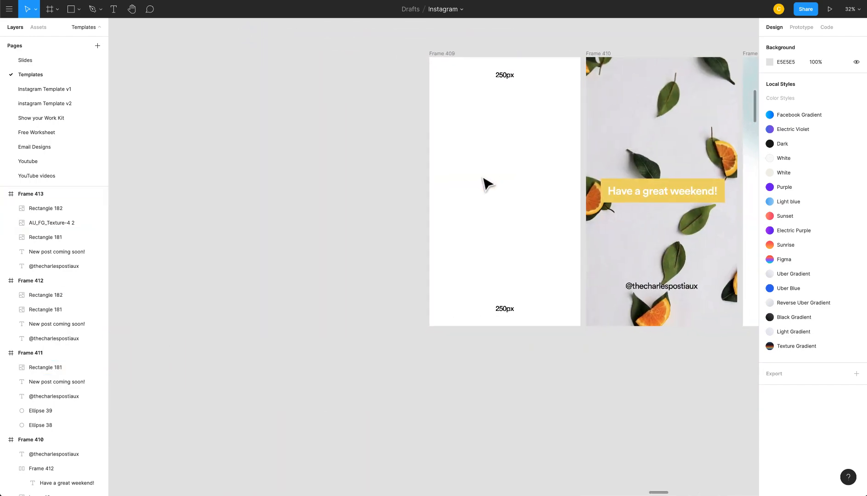
pyautogui.scroll(-3)
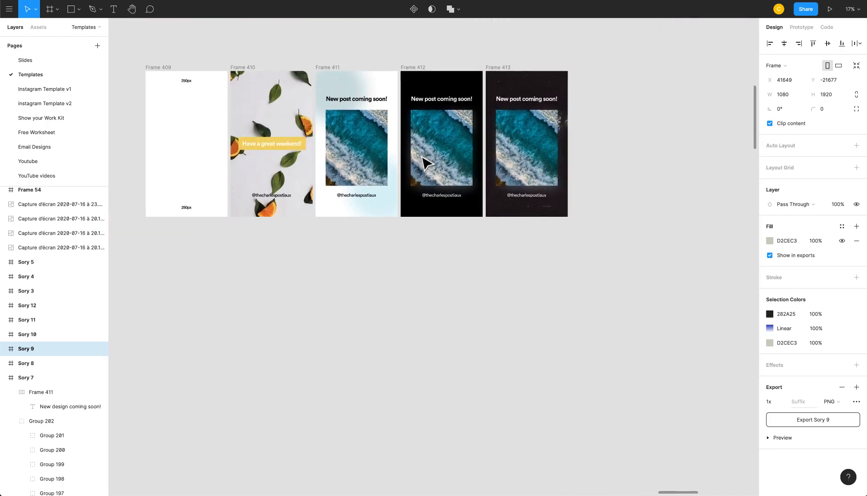
# - Paste a copy of the last story as new Frame 414 beside Frame 413
pyautogui.press('ctrl+v')
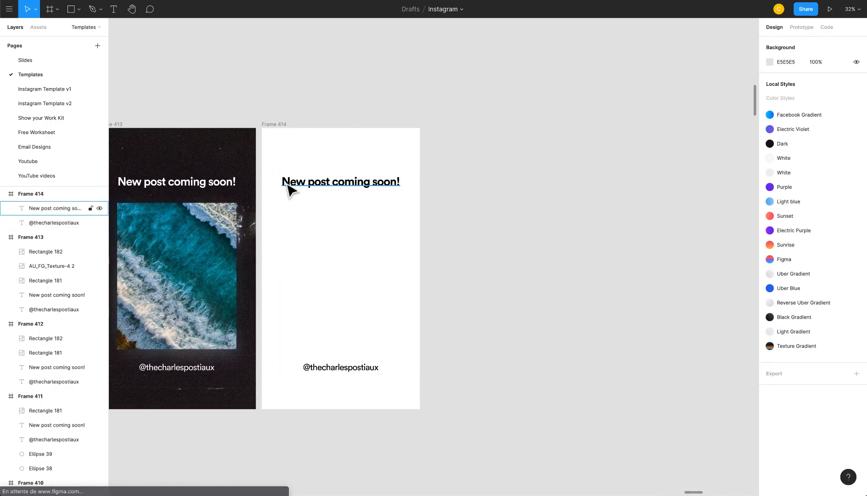
# - Wrap the heading and a gray rectangle in auto layout with 80/40 padding
pyautogui.click(341, 181)
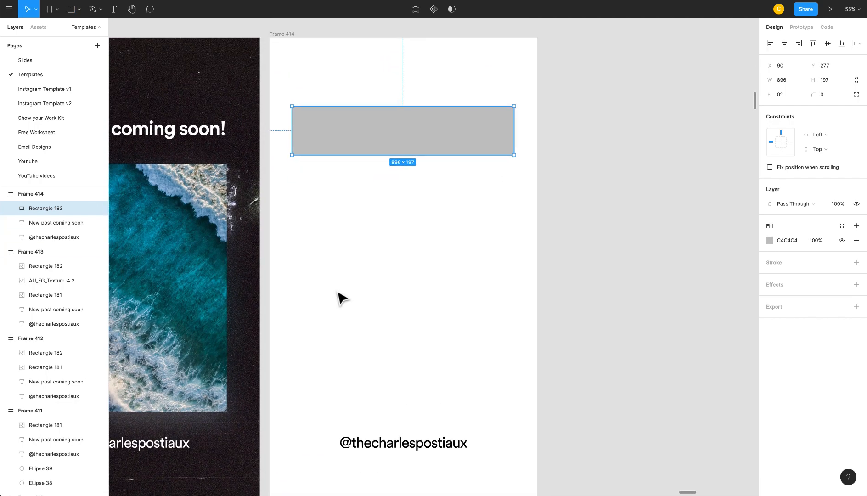
pyautogui.click(55, 222)
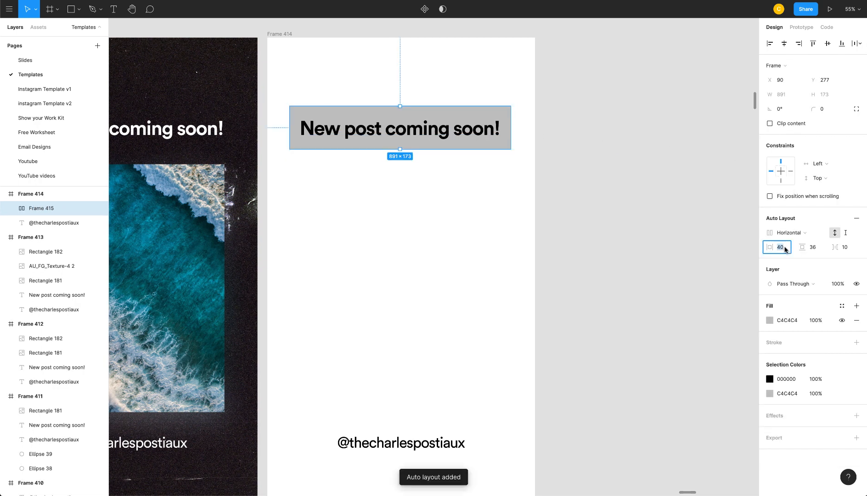
pyautogui.write('80')
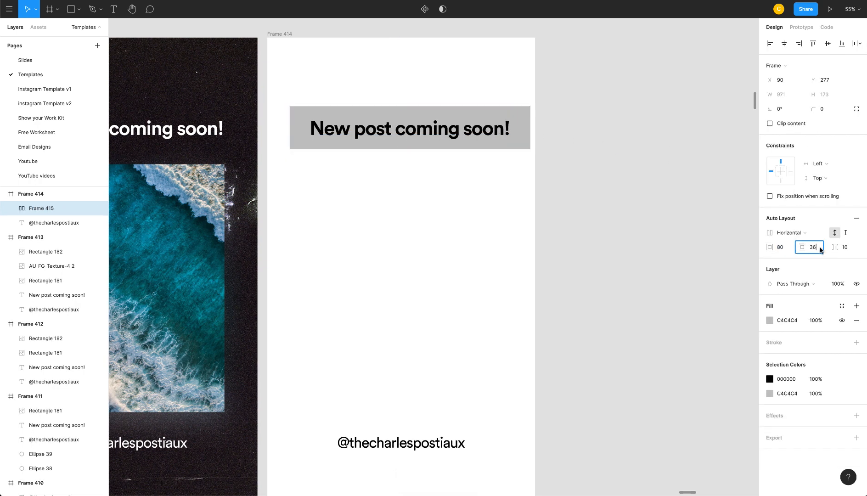
pyautogui.write('40')
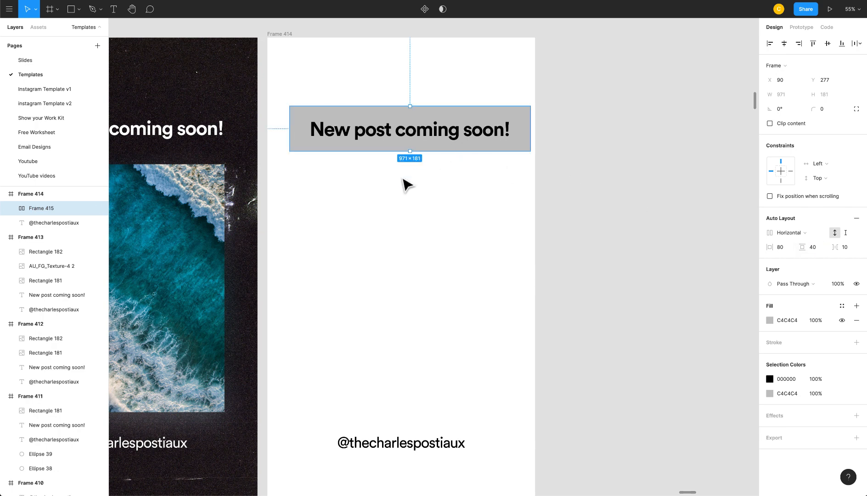
# - Set the heading font size to 60 and the button corner radius to 40
pyautogui.doubleClick(409, 129)
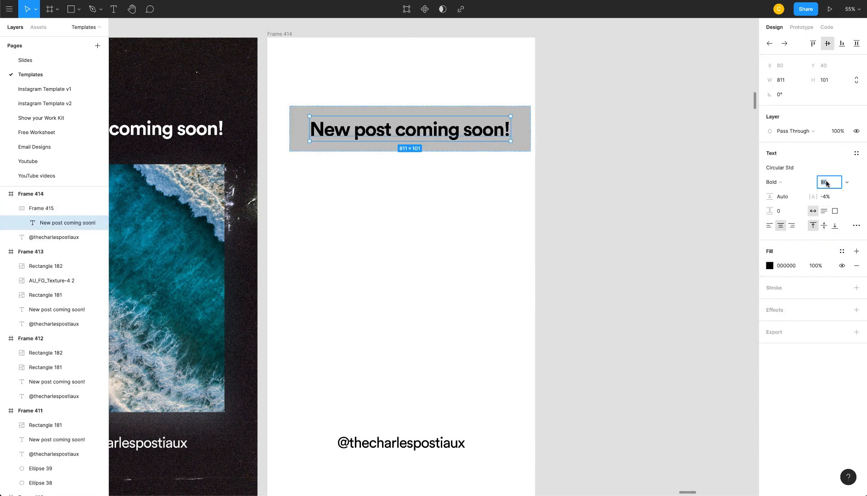
pyautogui.write('60')
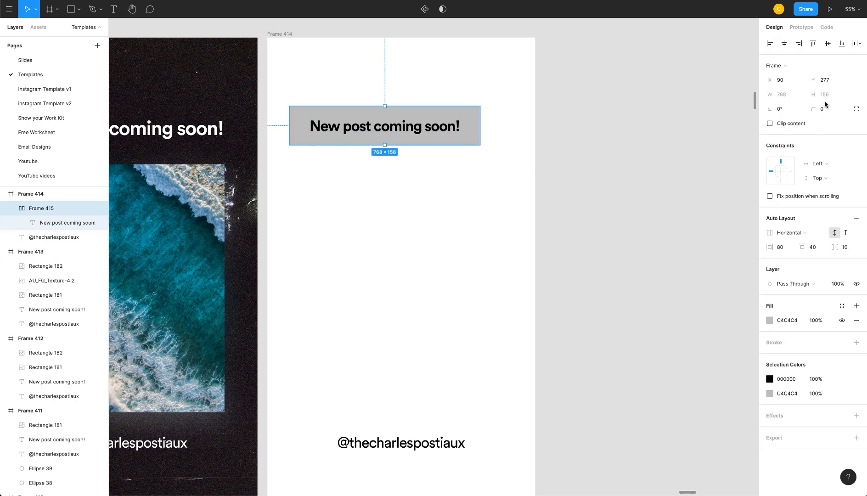
pyautogui.write('20')
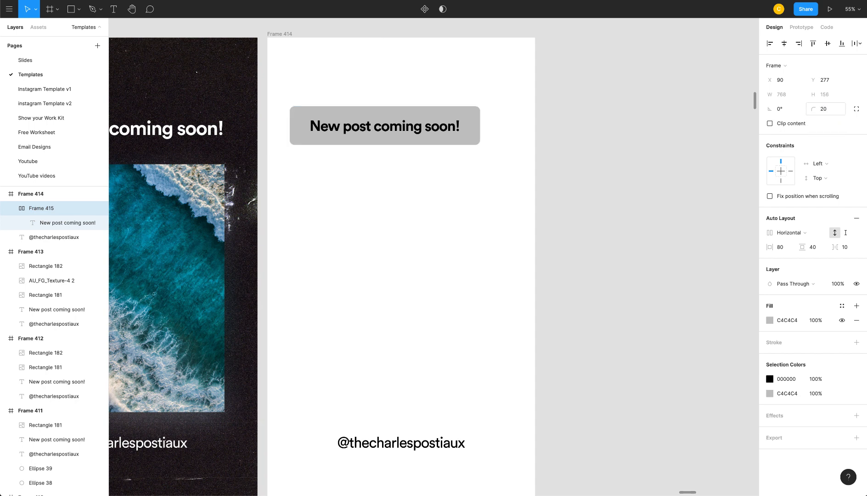
pyautogui.write('40')
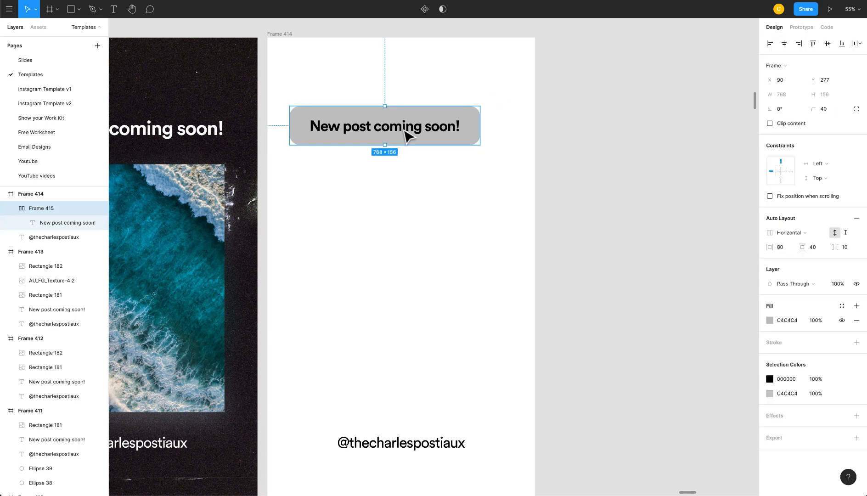
pyautogui.scroll(-3)
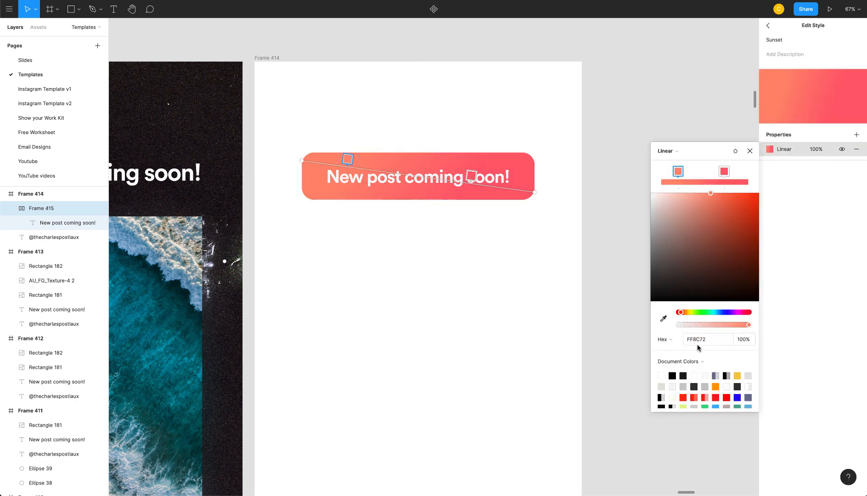
# - Adjust the second colour stop of the button's Sunset gradient fill
pyautogui.click(723, 171)
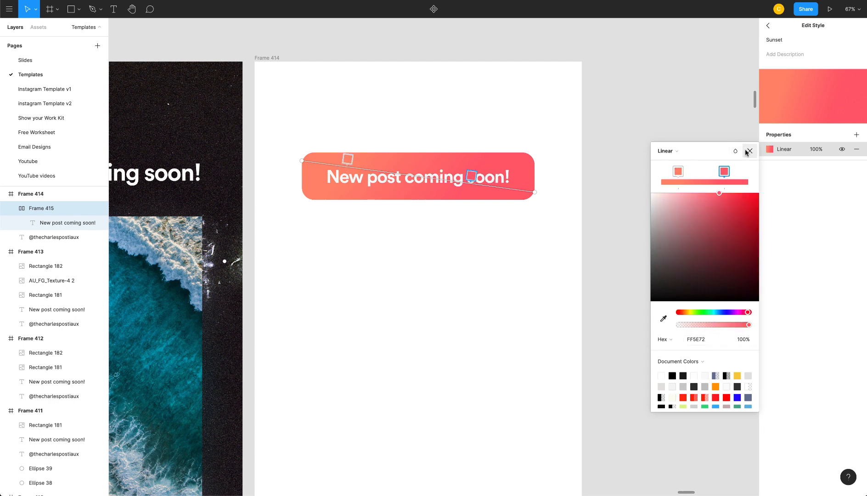
pyautogui.click(750, 151)
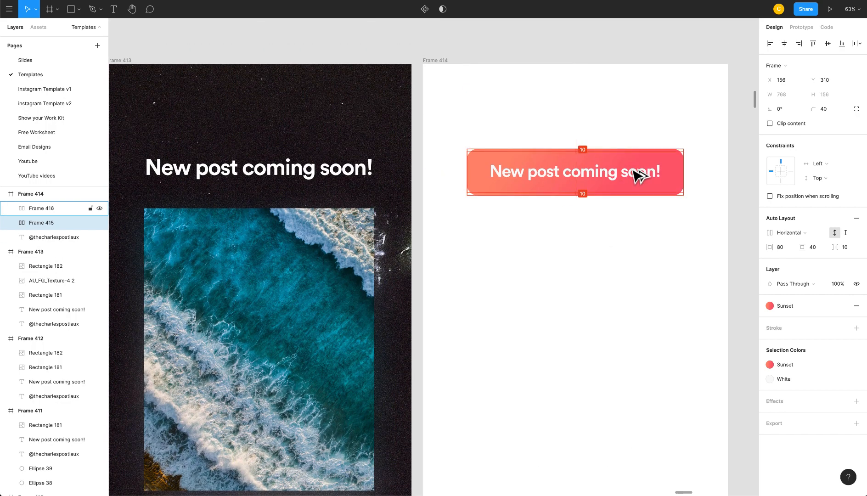
# - Give the button copy 40% opacity and a 100 layer blur
pyautogui.click(838, 284)
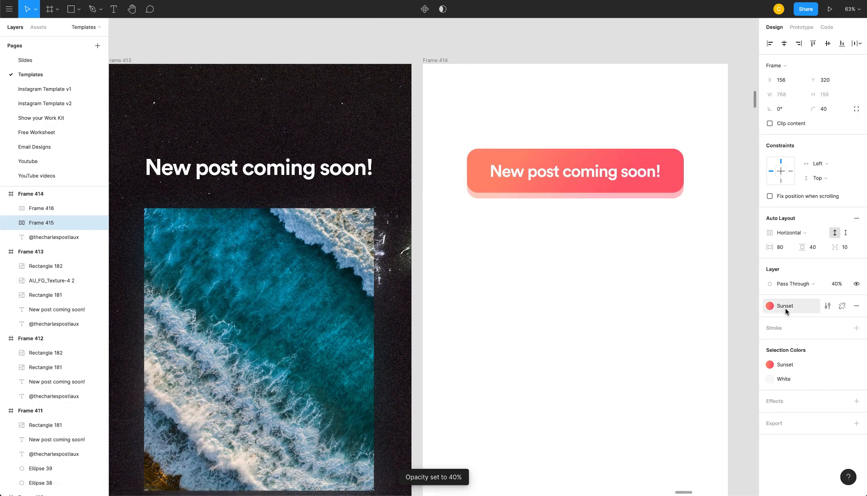
pyautogui.click(857, 402)
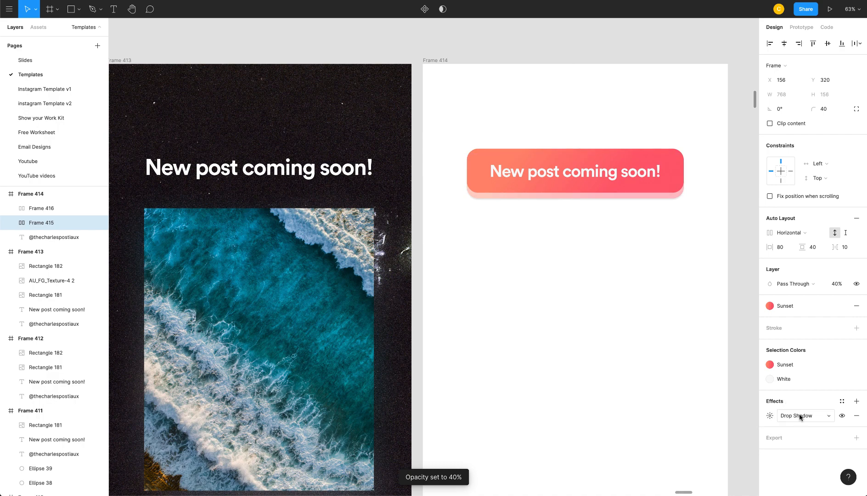
pyautogui.click(804, 415)
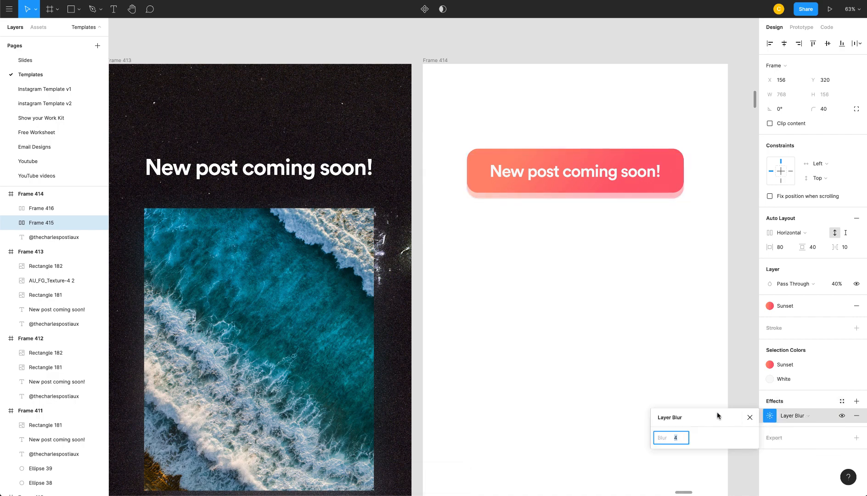
pyautogui.write('150')
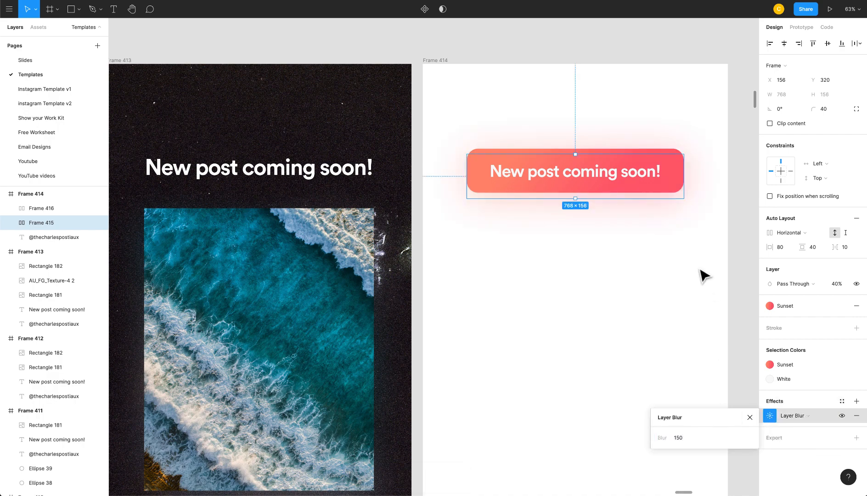
pyautogui.write('100')
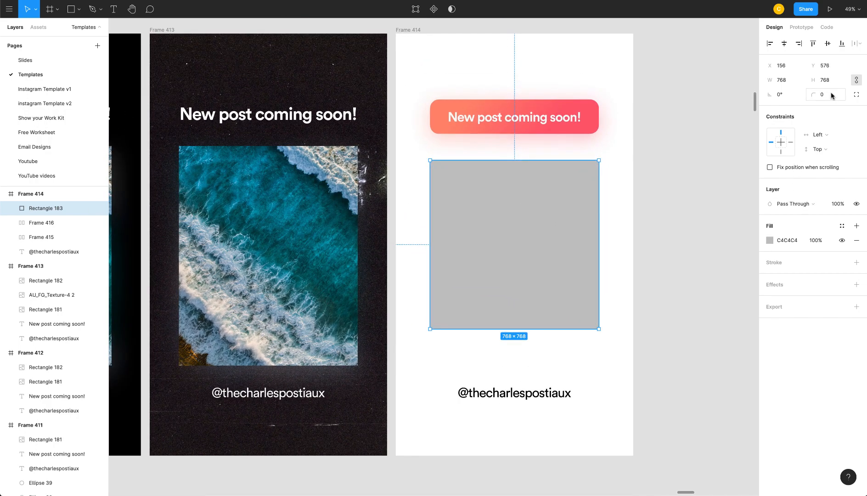
# - Round the grey square's corners to 60 and export Frame 33 as PNG
pyautogui.write('40')
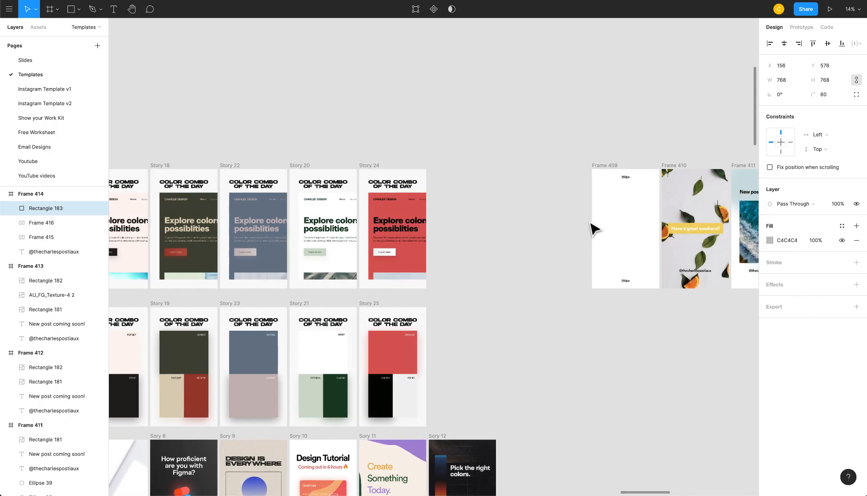
pyautogui.hscroll(3)
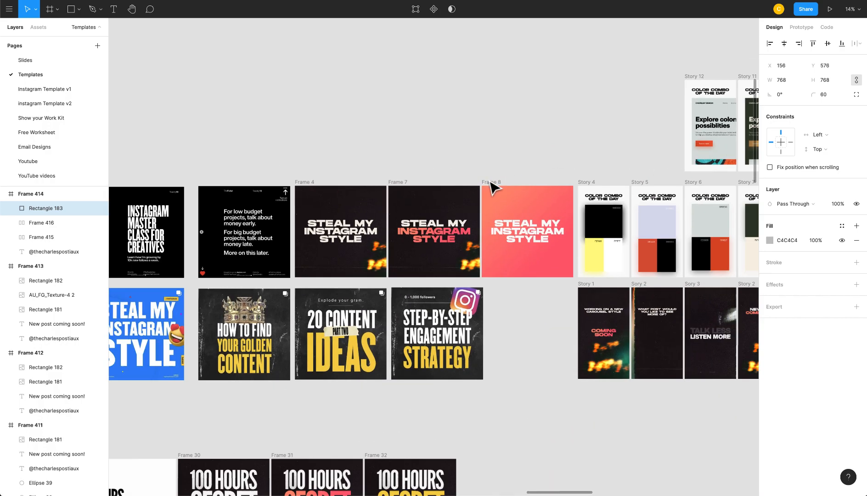
pyautogui.scroll(-3)
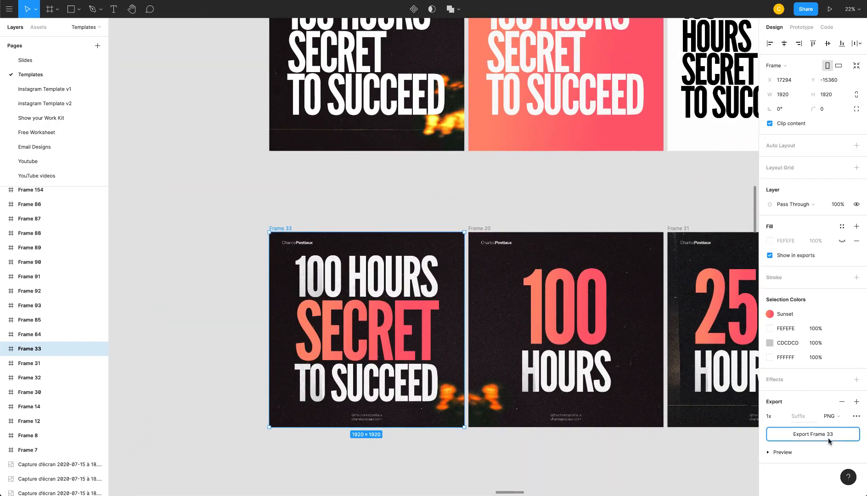
pyautogui.click(812, 434)
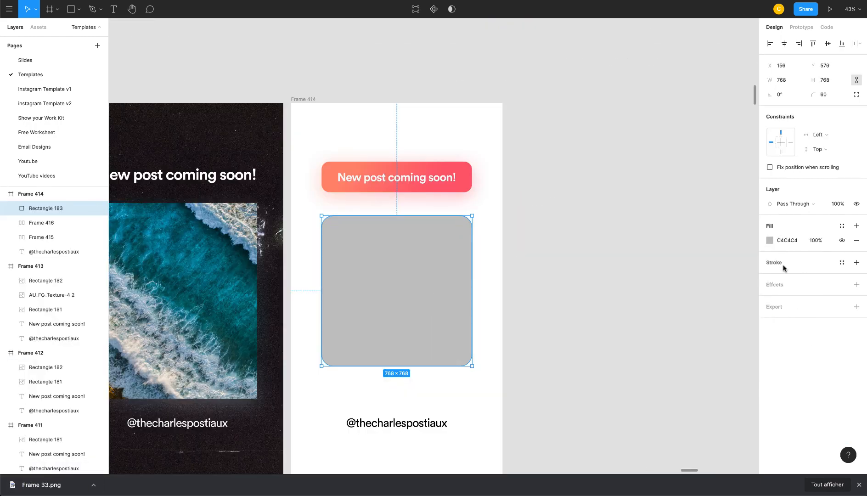
# - Add a drop shadow to the grey square: X 40, Y 40, blur 100, 10% black
pyautogui.click(856, 284)
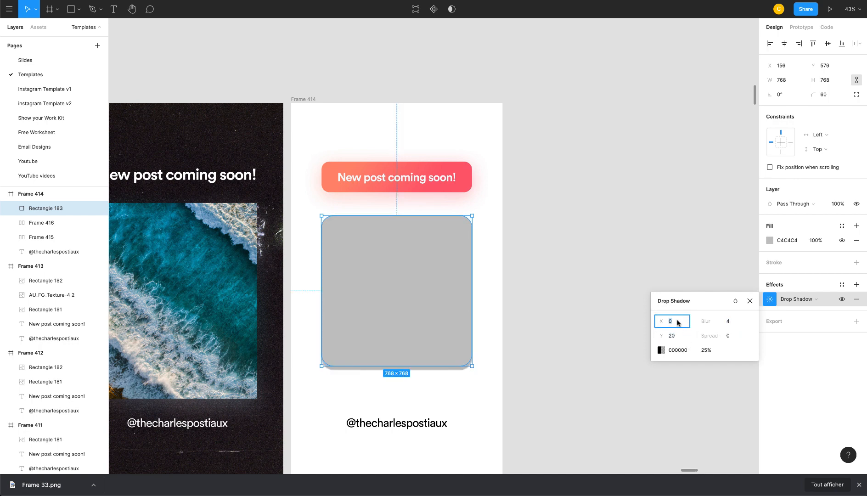
pyautogui.write('10')
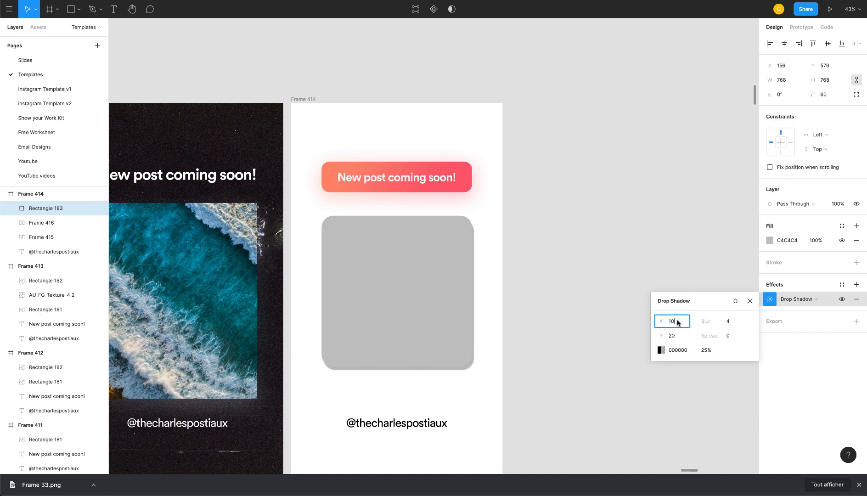
pyautogui.write('20')
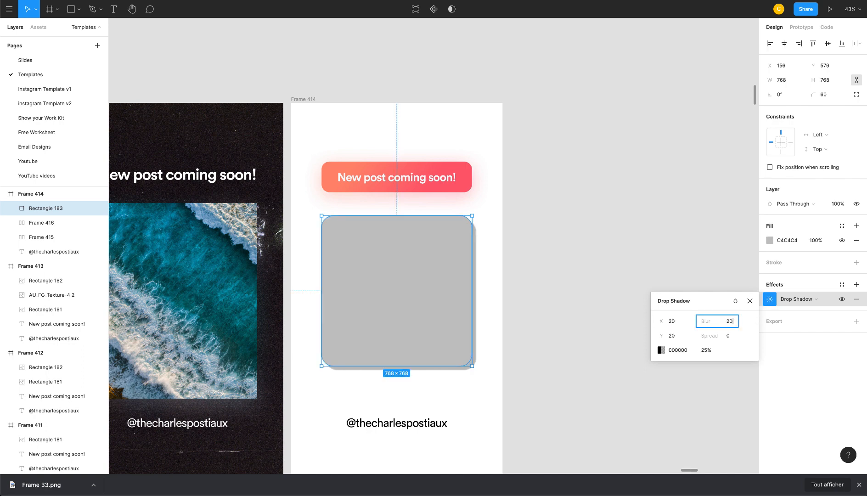
pyautogui.write('100')
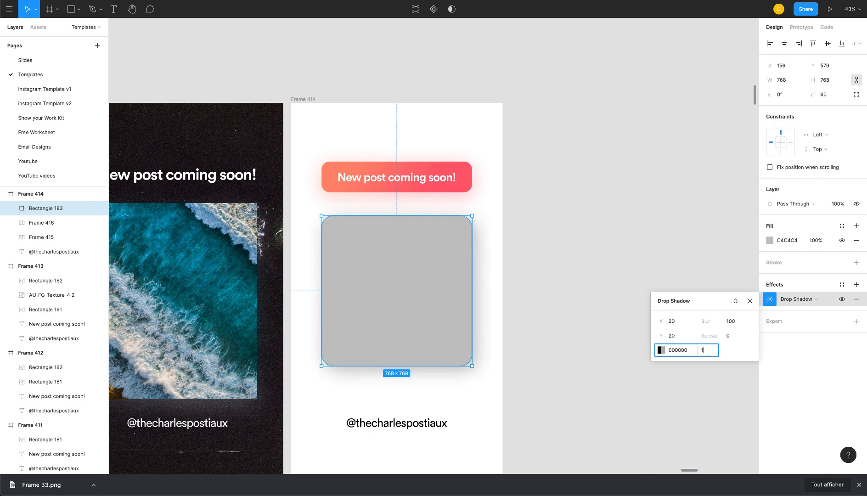
pyautogui.write('0%')
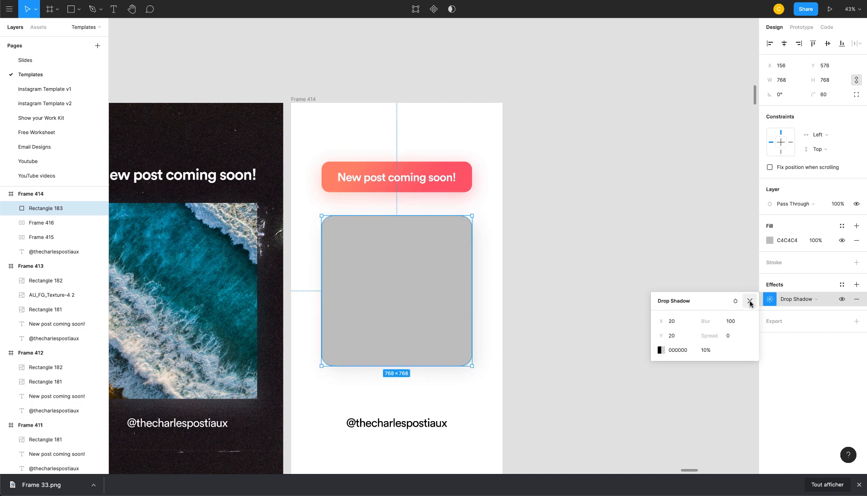
pyautogui.write('40')
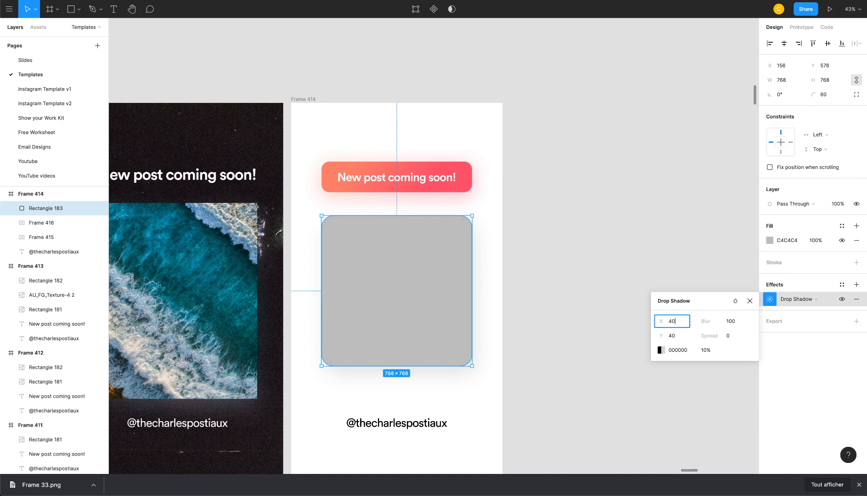
pyautogui.click(719, 322)
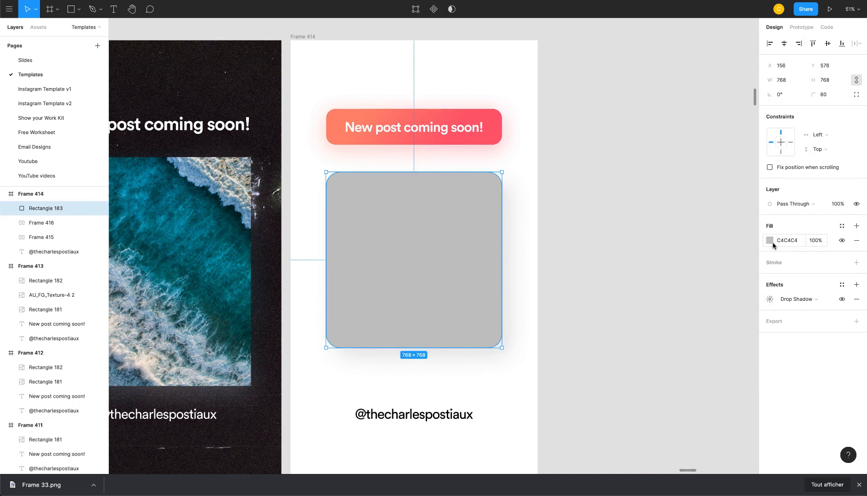
# - Fill the rounded square with the '100 Hours Secret to Succeed' poster image, then duplicate it
pyautogui.click(770, 240)
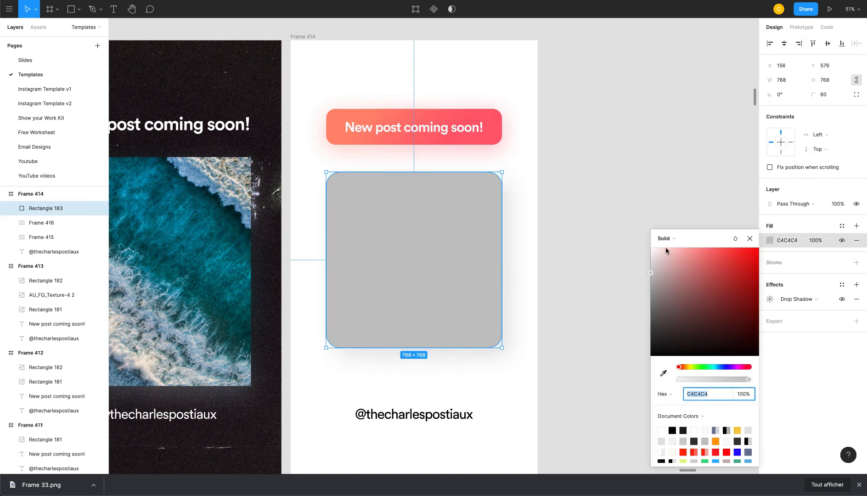
pyautogui.click(667, 238)
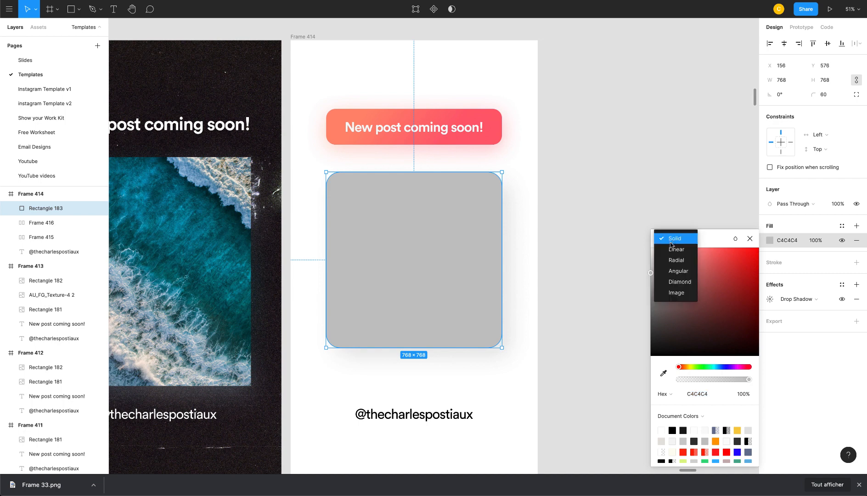
pyautogui.click(677, 292)
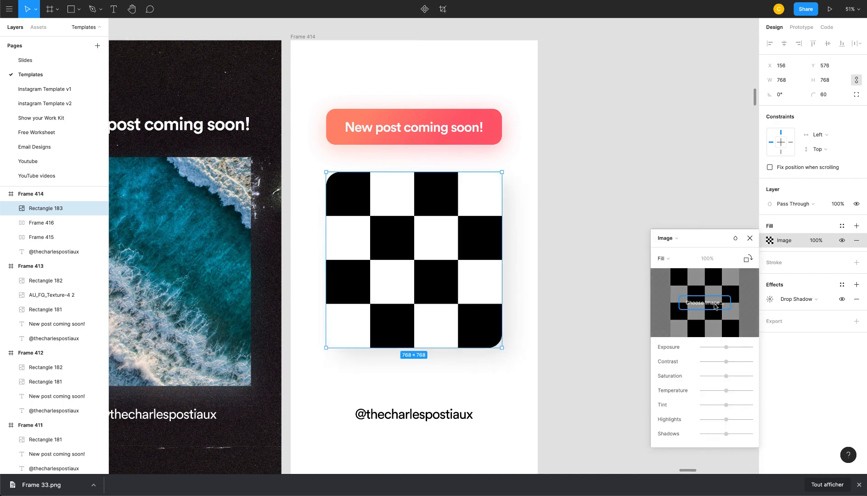
pyautogui.click(704, 303)
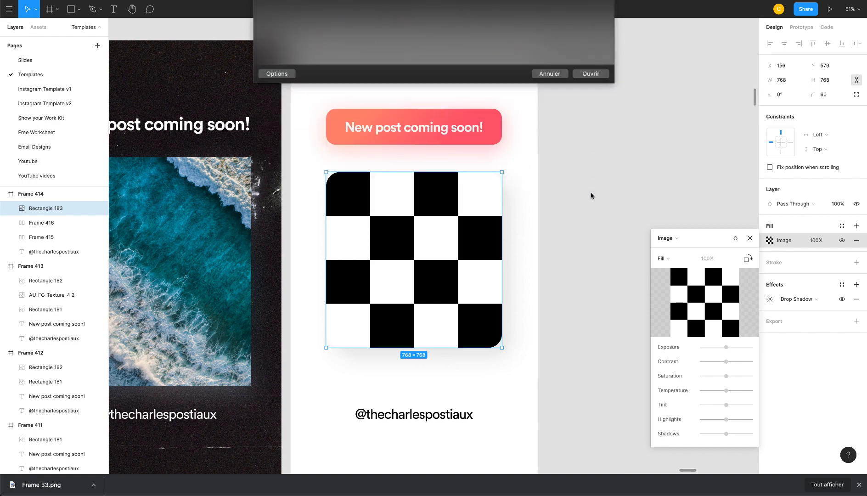
pyautogui.click(590, 73)
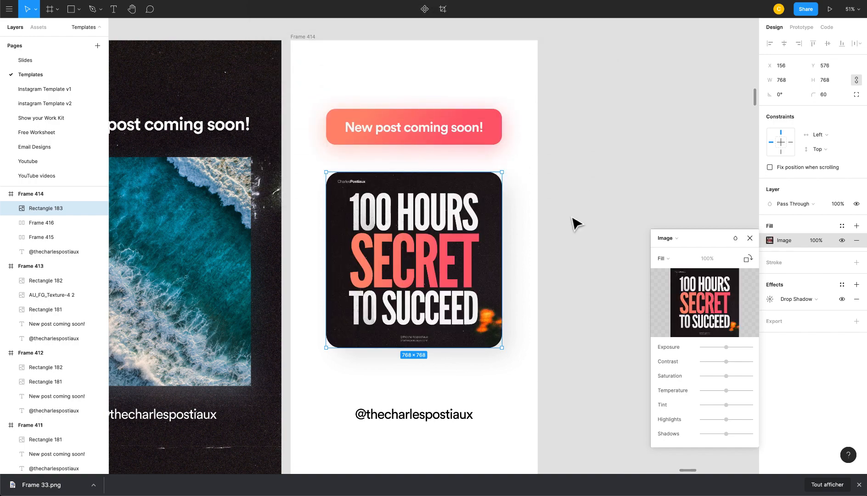
pyautogui.scroll(-3)
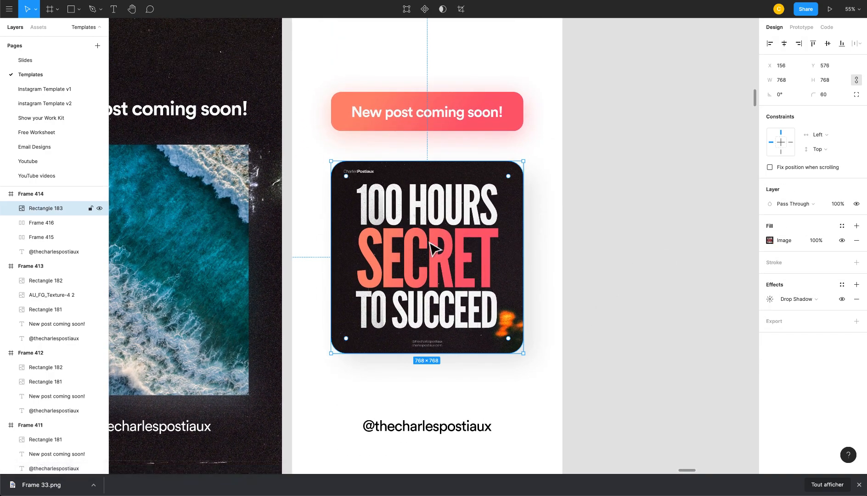
pyautogui.press('Ctrl+v')
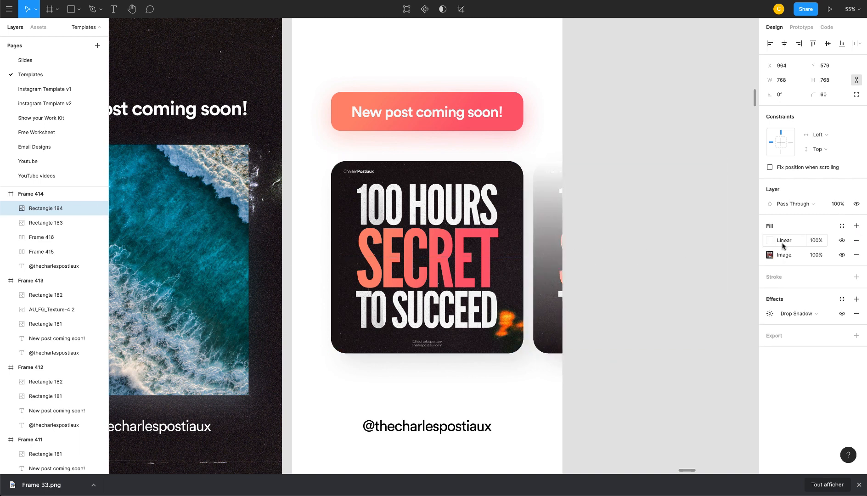
# - Set the copied card's fill to solid white FFFFFF
pyautogui.click(770, 241)
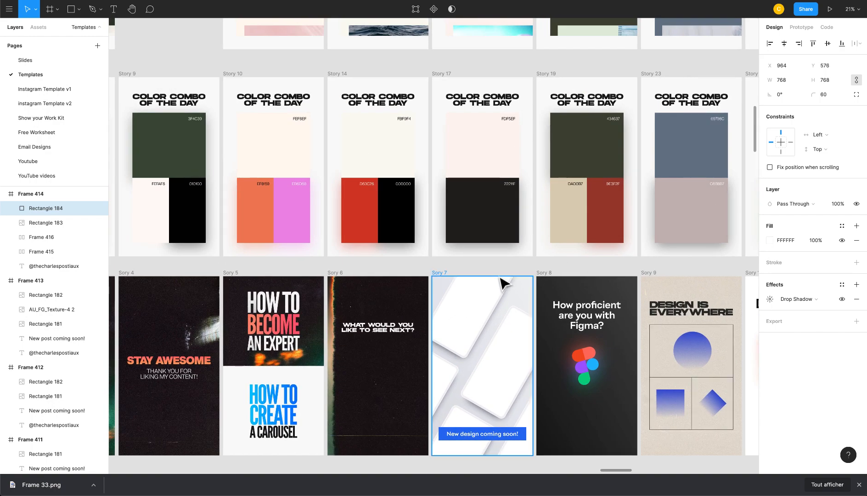
pyautogui.hscroll(3)
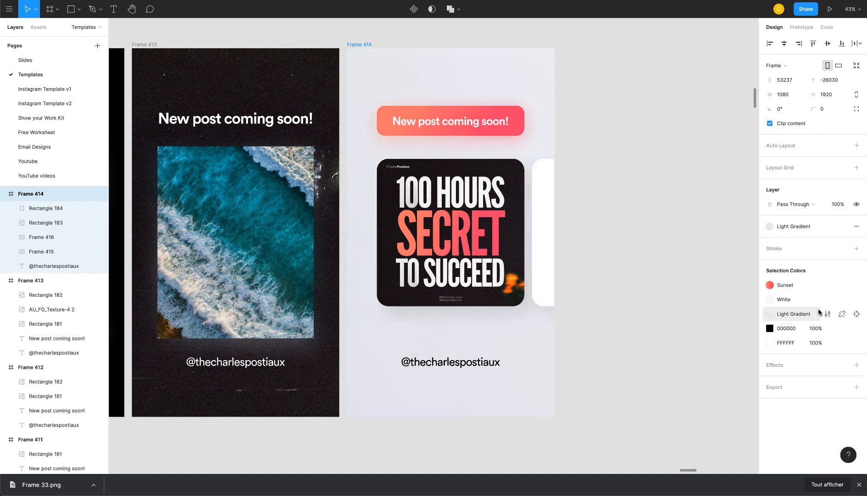
# - Apply the Light Gradient style to the background and give the lower poster copy a 100 layer blur
pyautogui.click(770, 226)
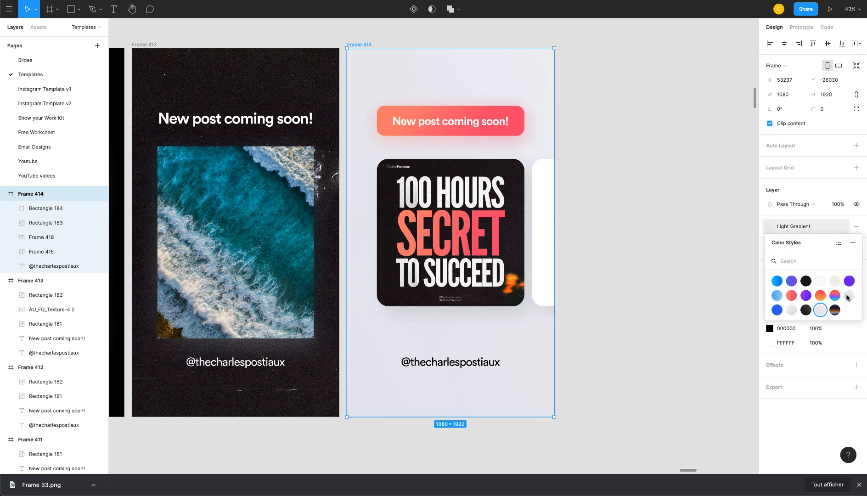
pyautogui.click(849, 295)
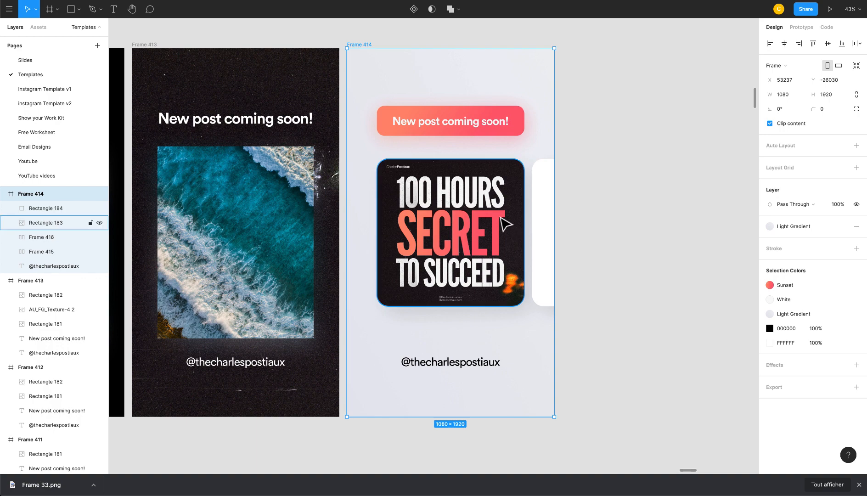
pyautogui.click(449, 232)
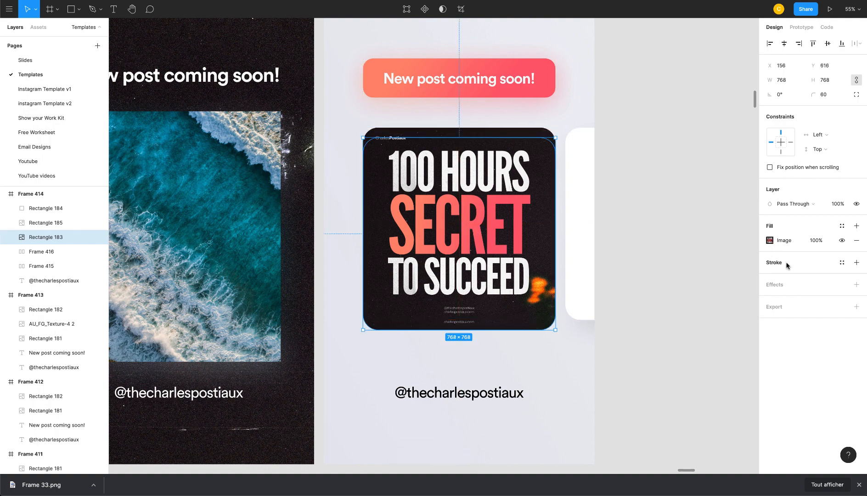
pyautogui.click(856, 285)
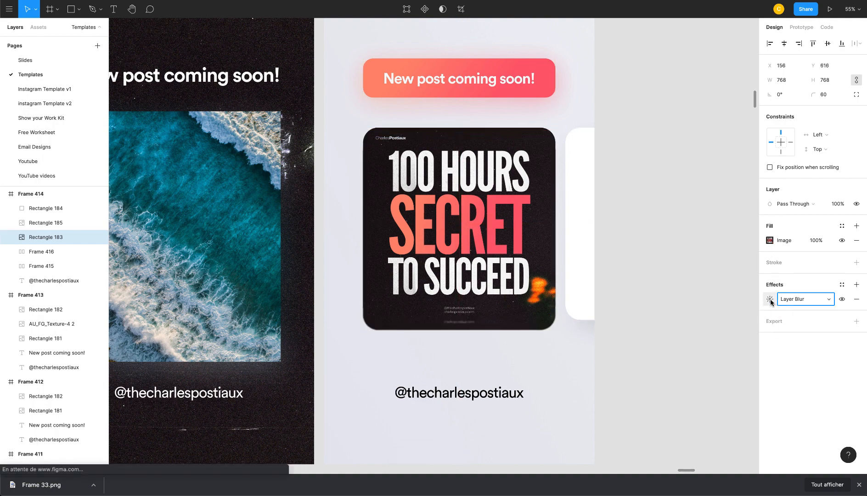
pyautogui.click(770, 300)
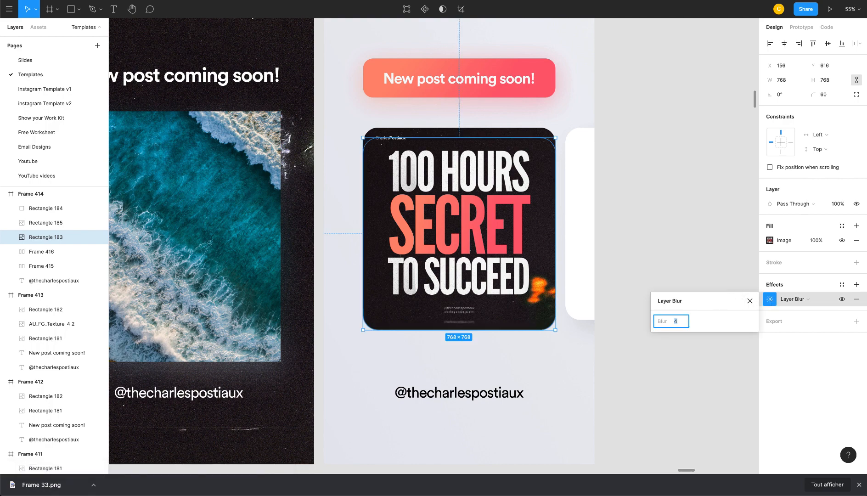
pyautogui.write('100')
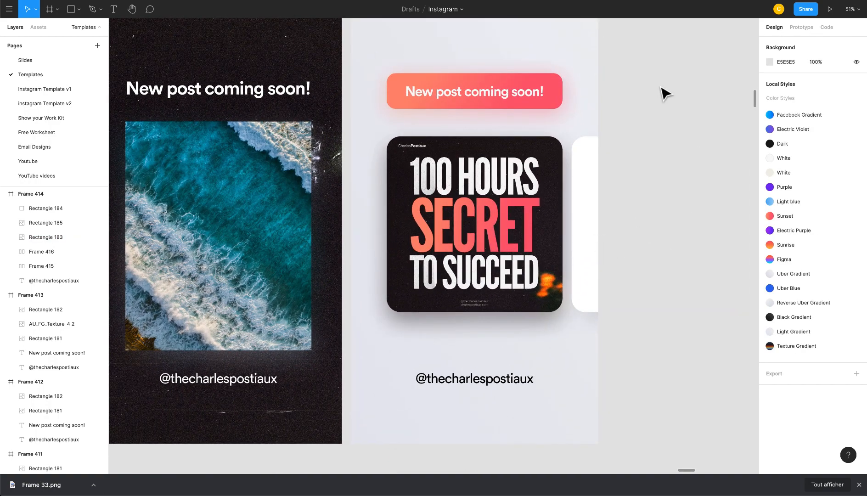
# - Paste a copy of the white rounded square and drag it above the first one
pyautogui.click(658, 222)
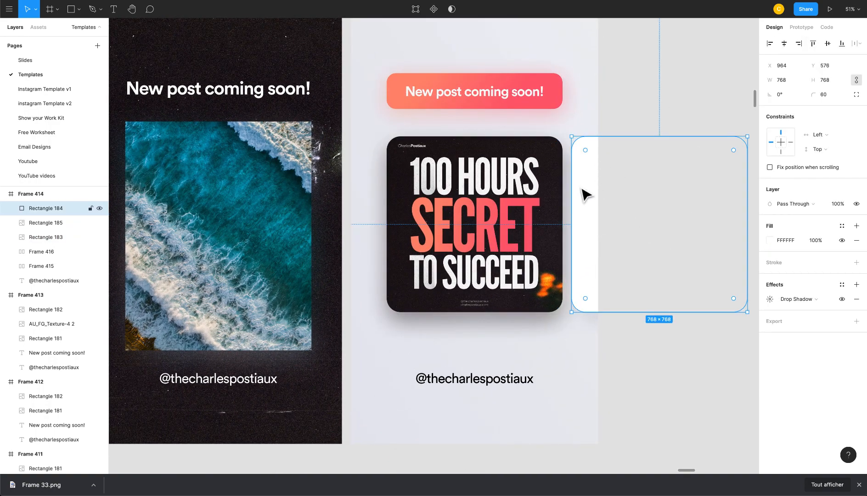
pyautogui.scroll(-3)
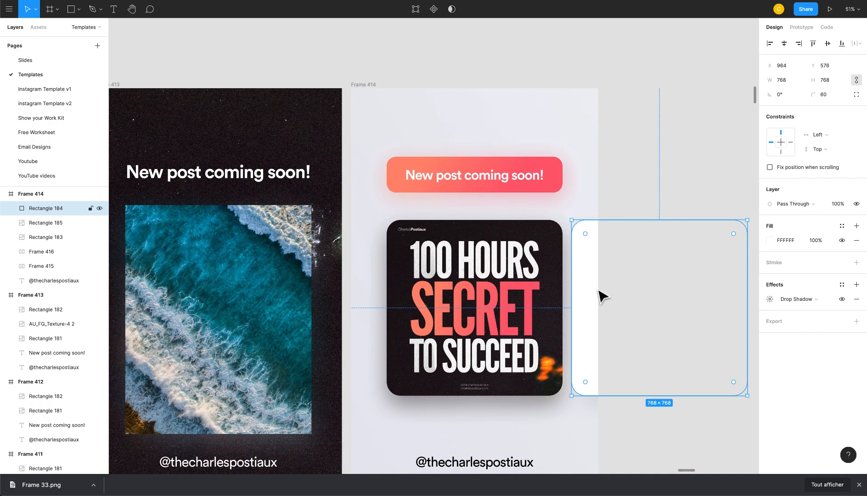
pyautogui.press('ctrl+v')
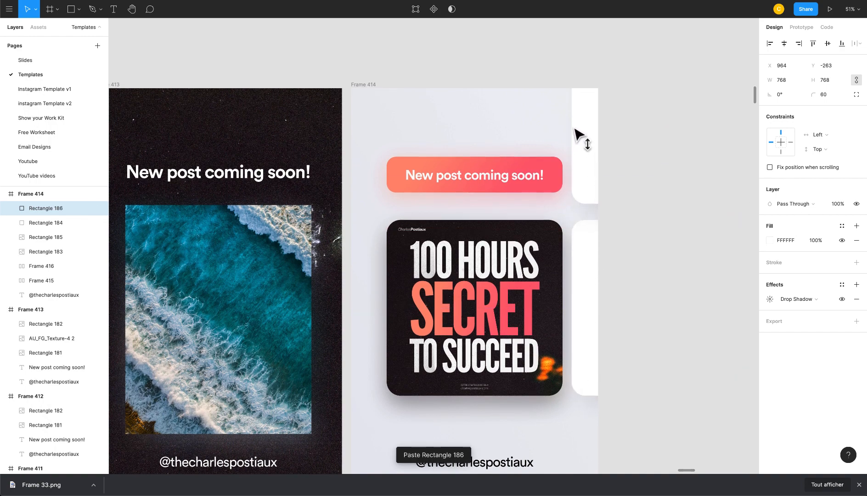
pyautogui.moveTo(587, 143); pyautogui.dragTo(591, 265)
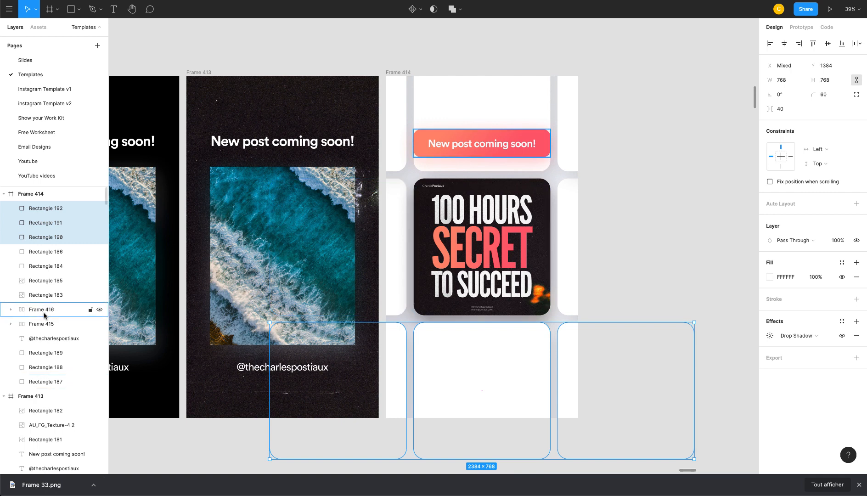
# - Group the white squares, position the grid behind the story content, and rotate it to an angle
pyautogui.click(46, 295)
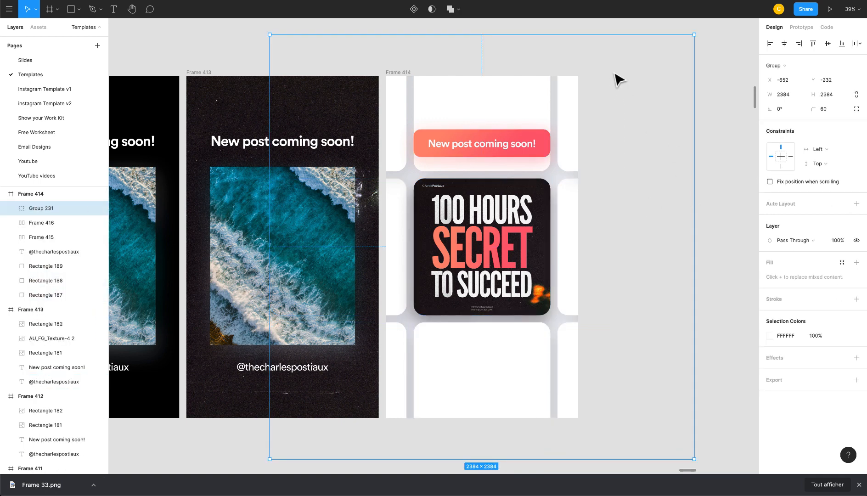
pyautogui.moveTo(695, 34); pyautogui.dragTo(741, 97)
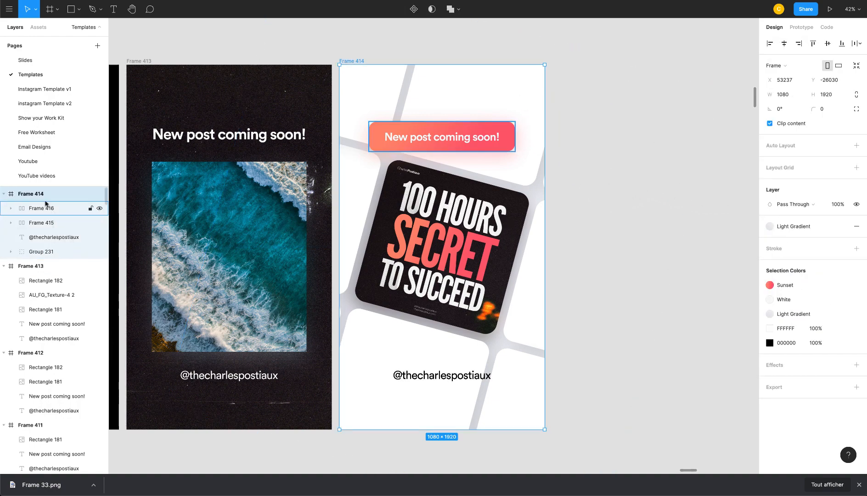
pyautogui.click(41, 223)
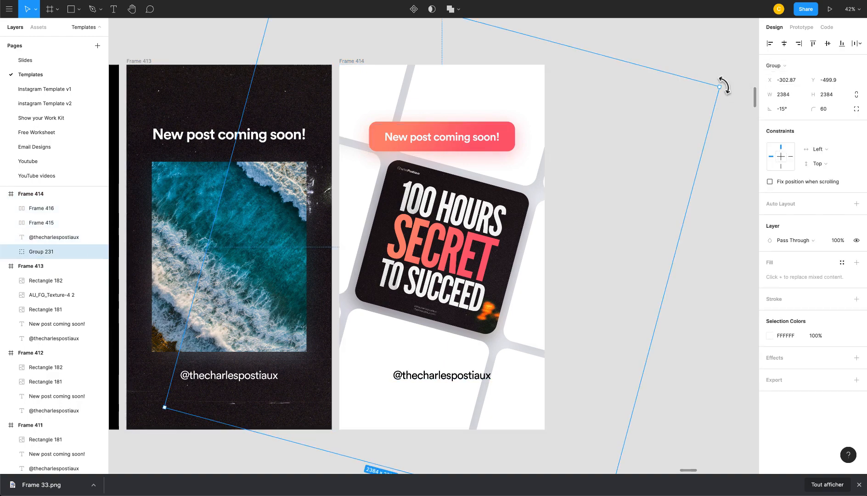
pyautogui.moveTo(726, 87); pyautogui.dragTo(750, 165)
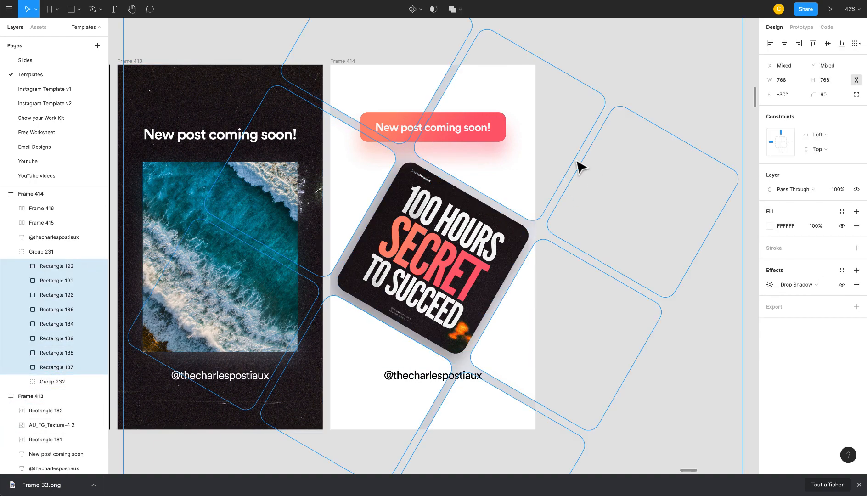
pyautogui.press('4')
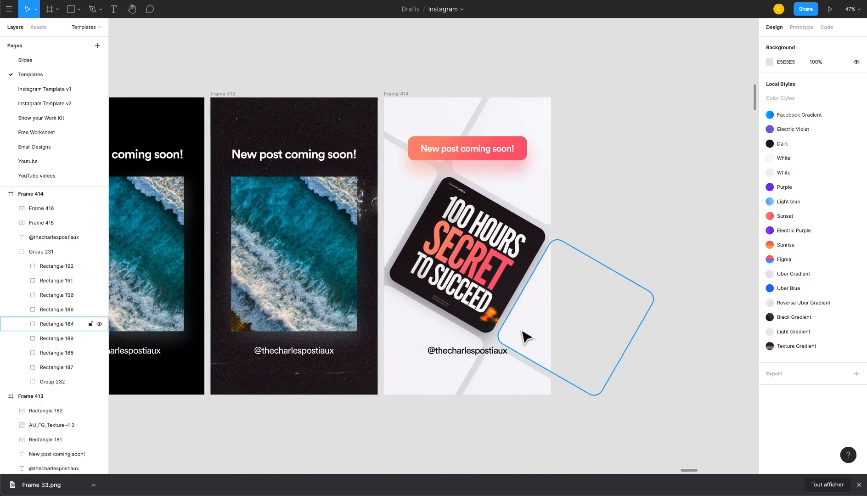
# - Nudge the square grid down so it lines up with the poster card
pyautogui.scroll(-3)
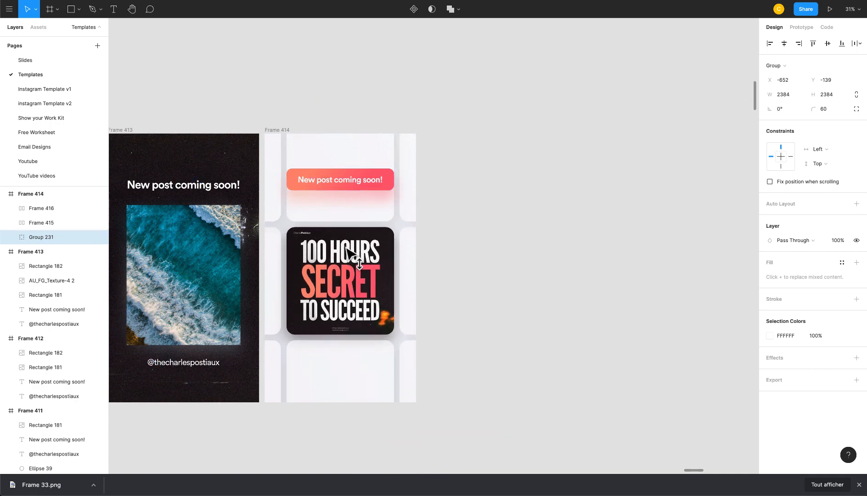
pyautogui.moveTo(340, 279); pyautogui.dragTo(341, 290)
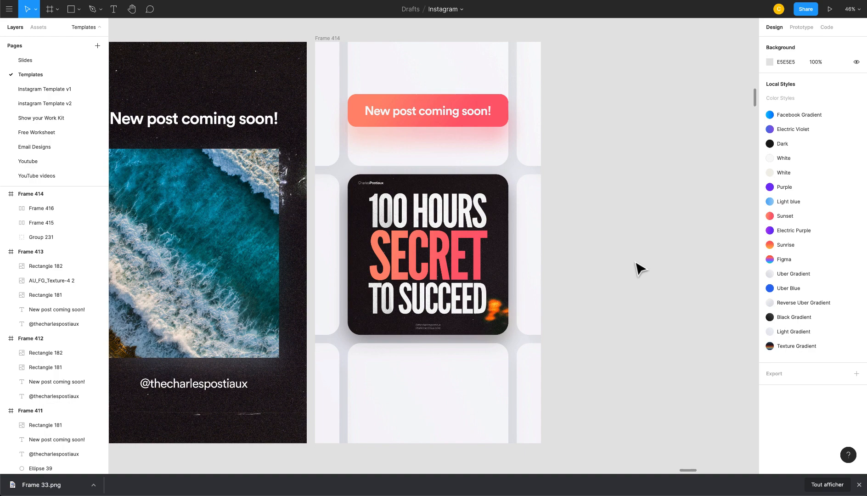
pyautogui.scroll(-3)
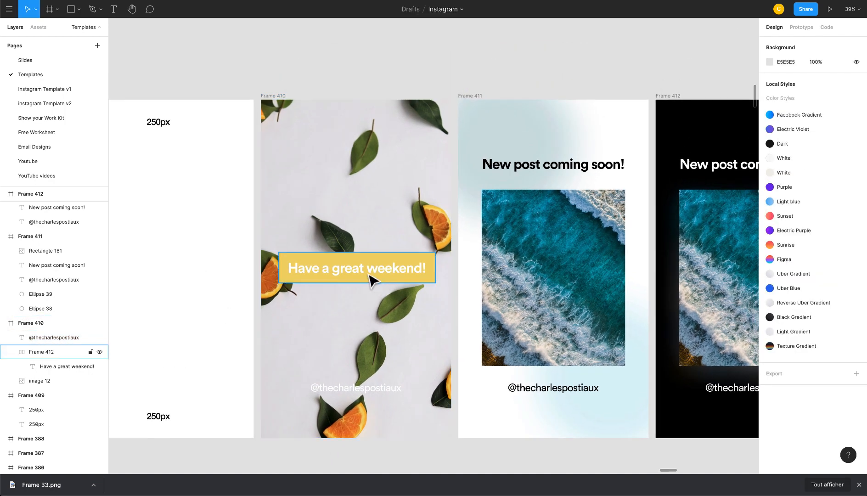
# - Review the orange-and-leaves story and its handle text, then move on to the black ocean story
pyautogui.click(40, 382)
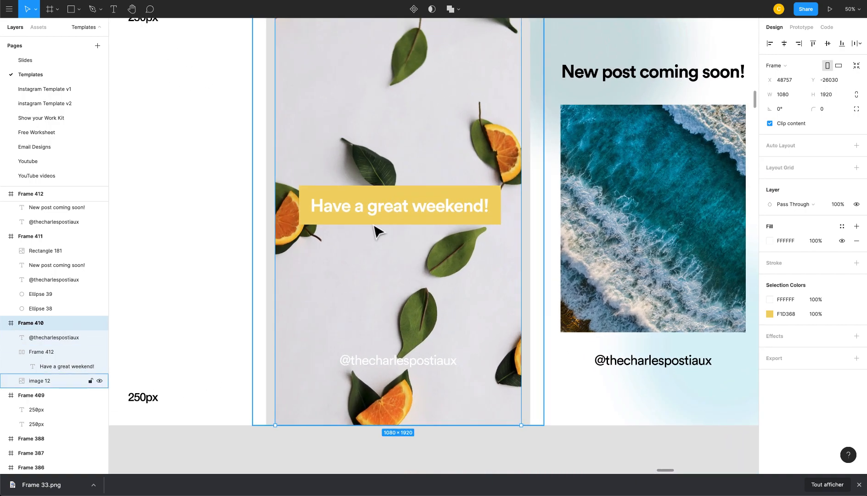
pyautogui.moveTo(437, 288)
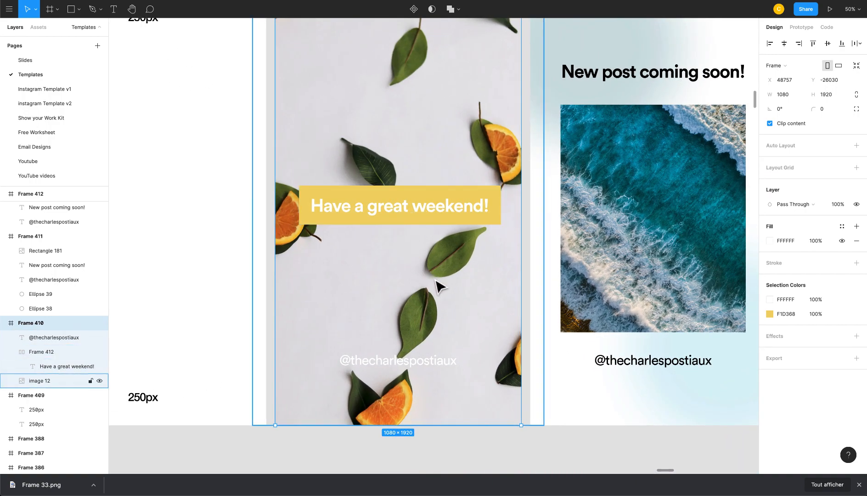
pyautogui.click(398, 360)
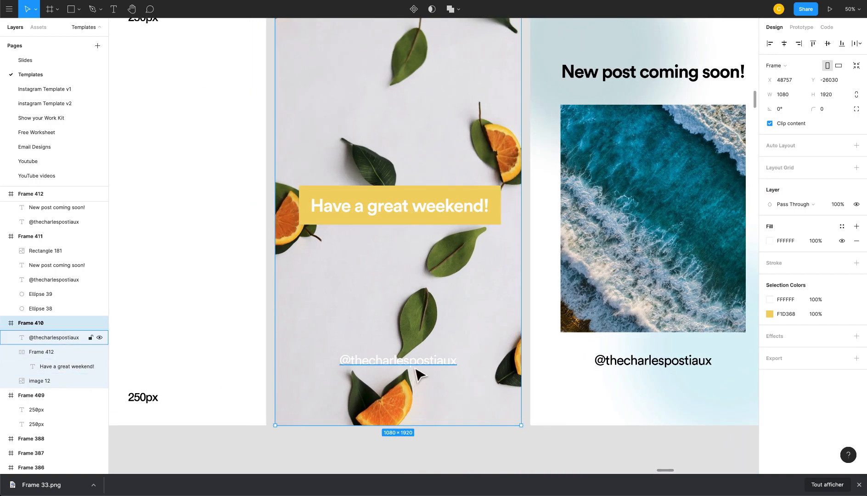
pyautogui.click(398, 360)
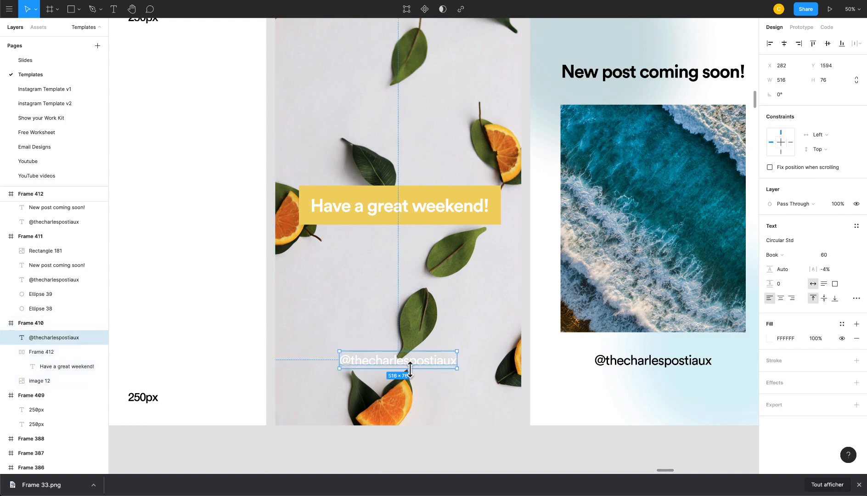
pyautogui.scroll(-3)
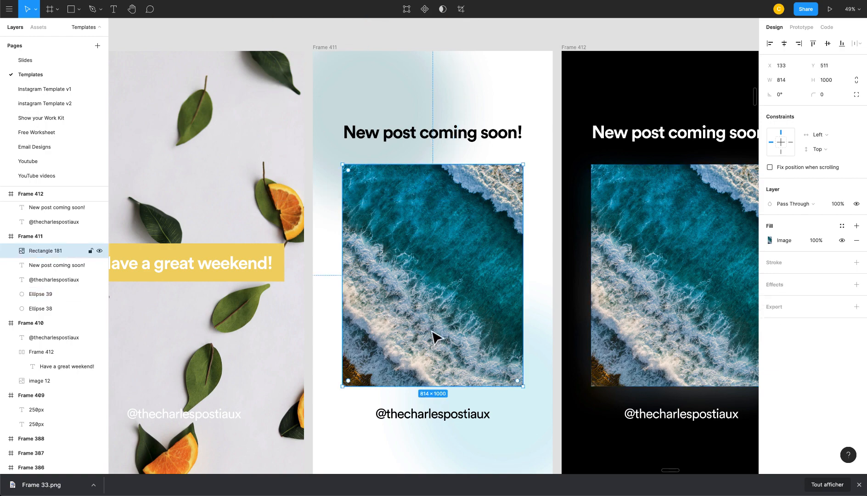
pyautogui.scroll(-3)
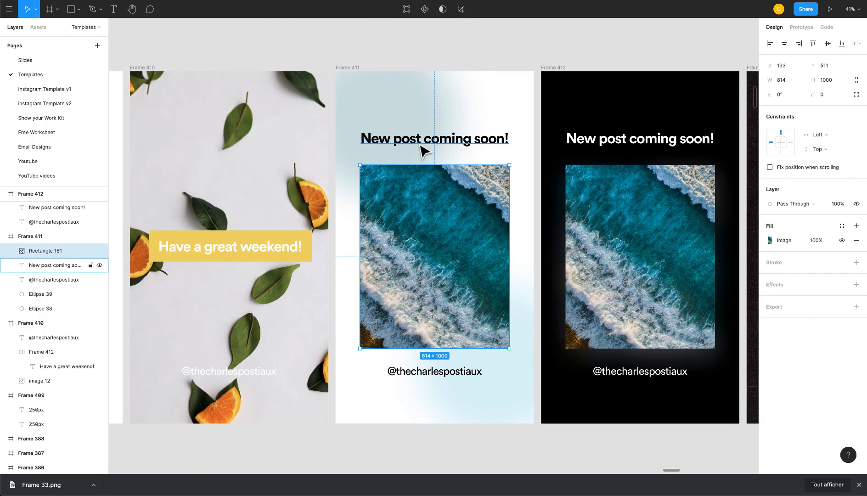
pyautogui.hscroll(3)
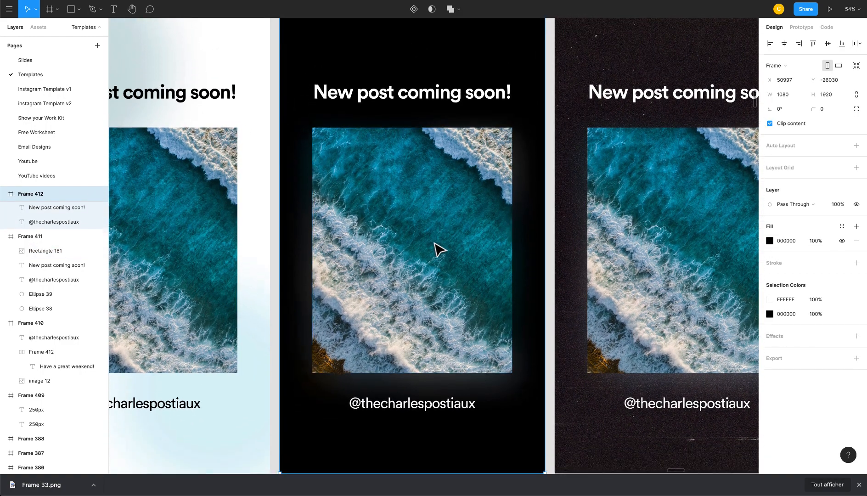
pyautogui.click(769, 240)
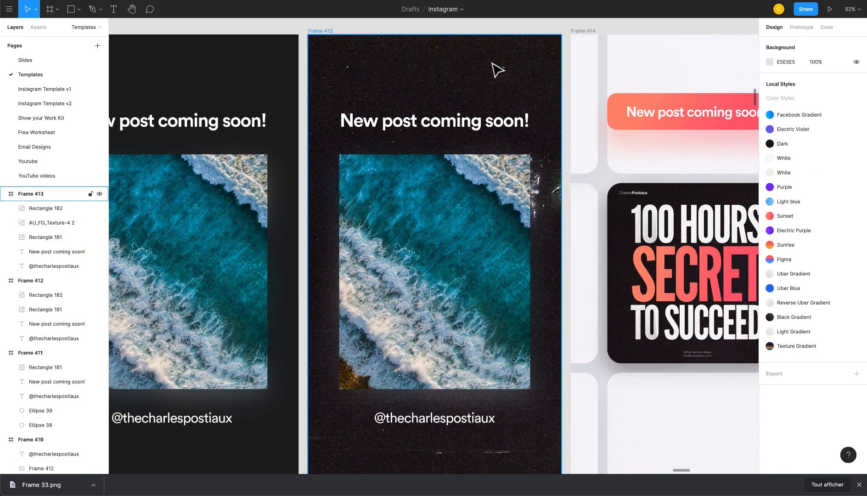
# - Inspect the grainy dark story's ocean image and grain texture overlay, then select the white grid story
pyautogui.click(46, 209)
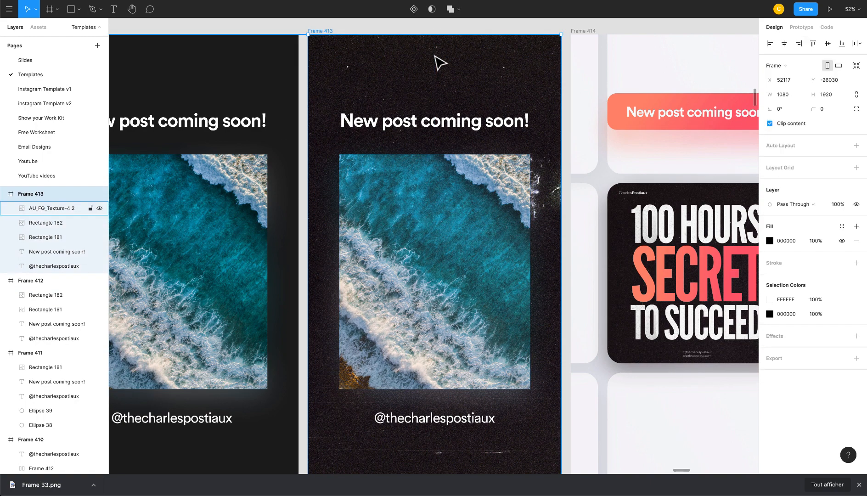
pyautogui.moveTo(422, 307)
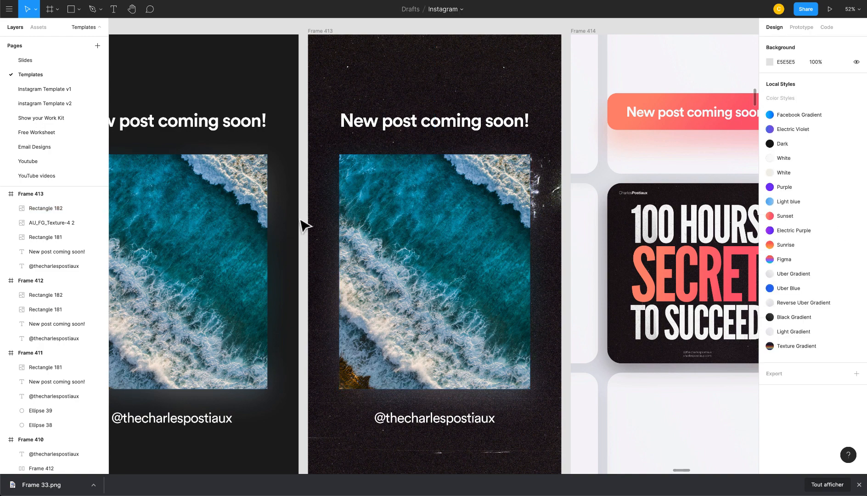
pyautogui.click(46, 209)
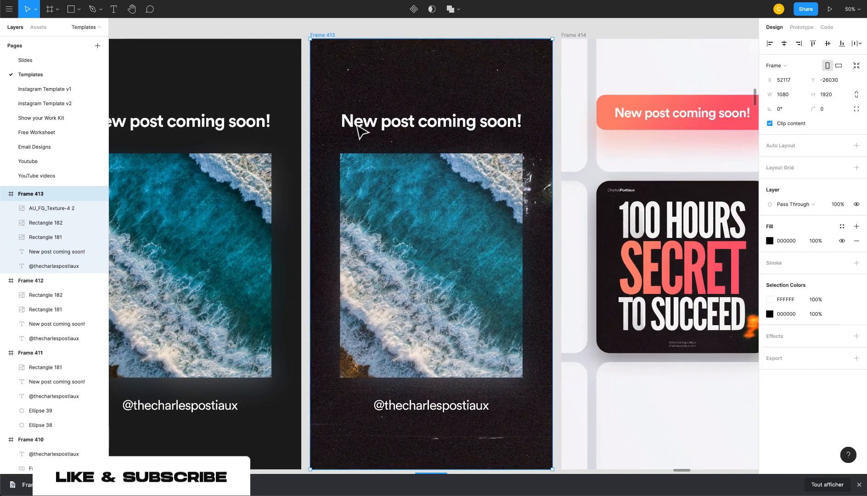
pyautogui.click(46, 223)
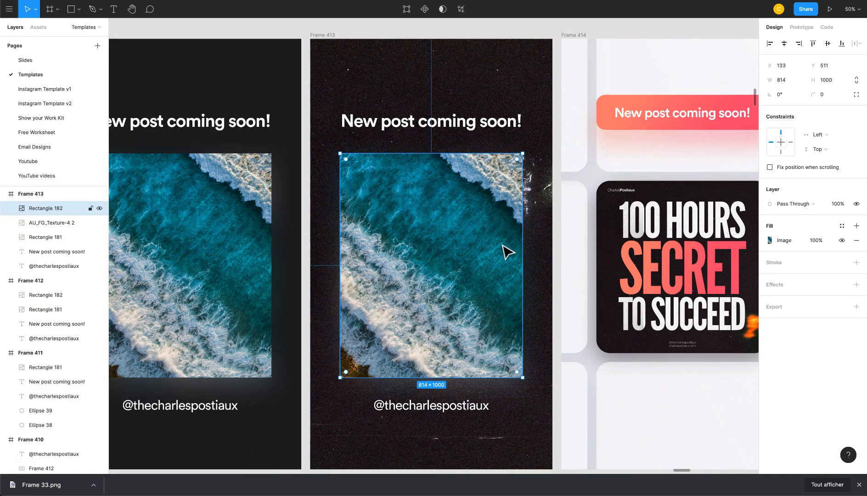
pyautogui.click(54, 223)
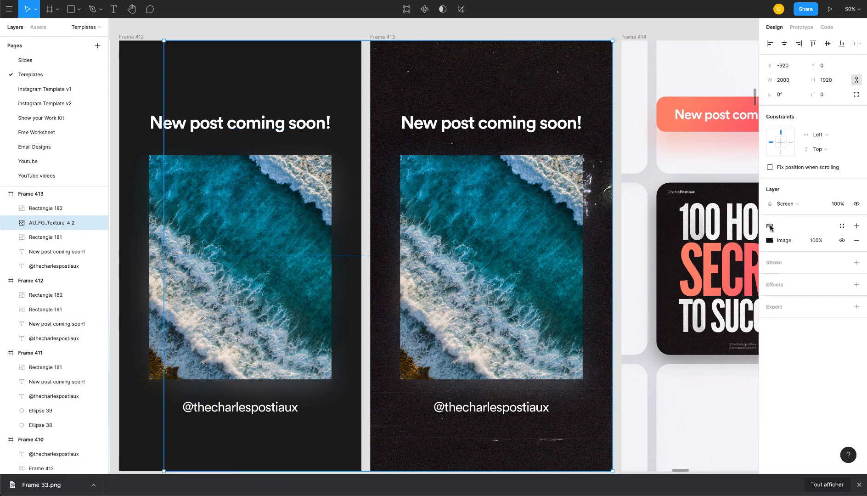
pyautogui.click(785, 203)
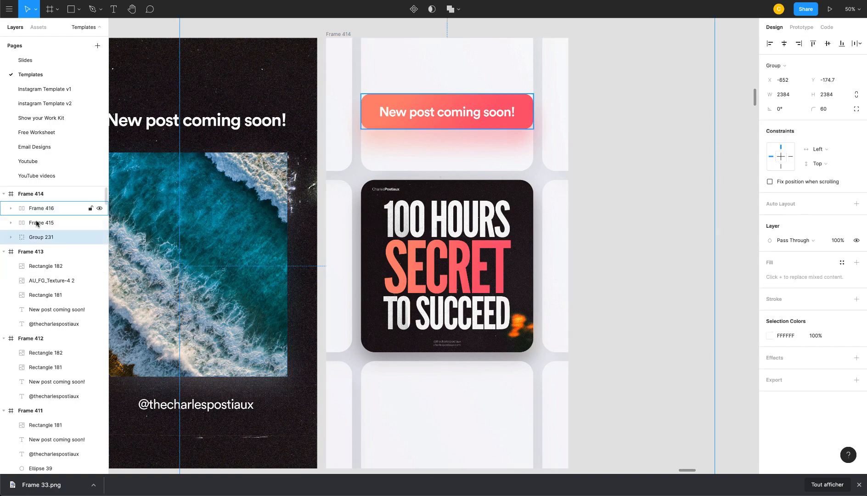
# - Inspect the grid's dark image card, its blurred backing copy, and a white square's drop shadow
pyautogui.click(10, 236)
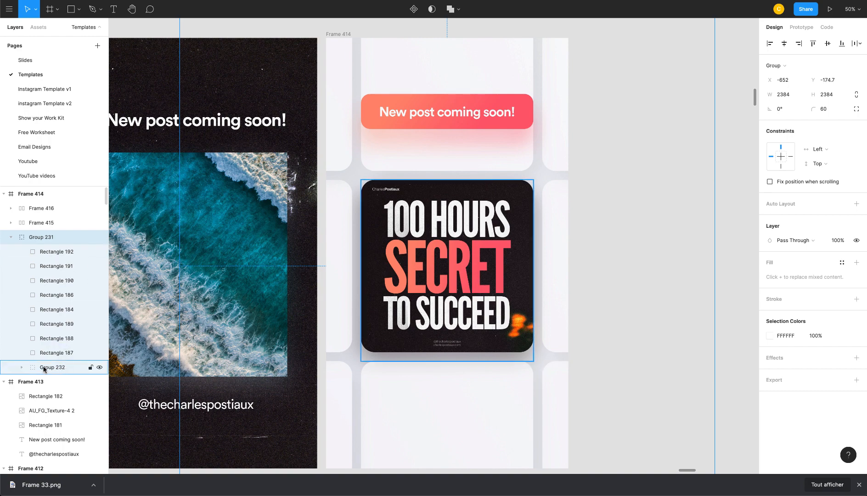
pyautogui.click(22, 370)
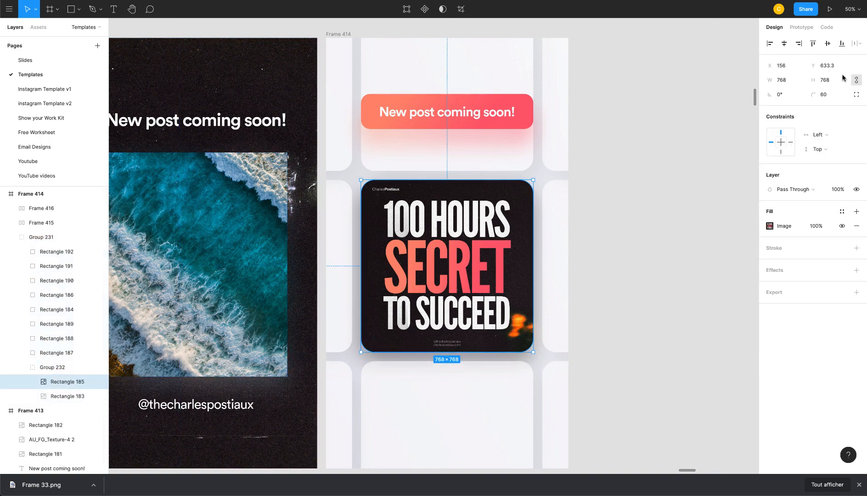
pyautogui.click(825, 95)
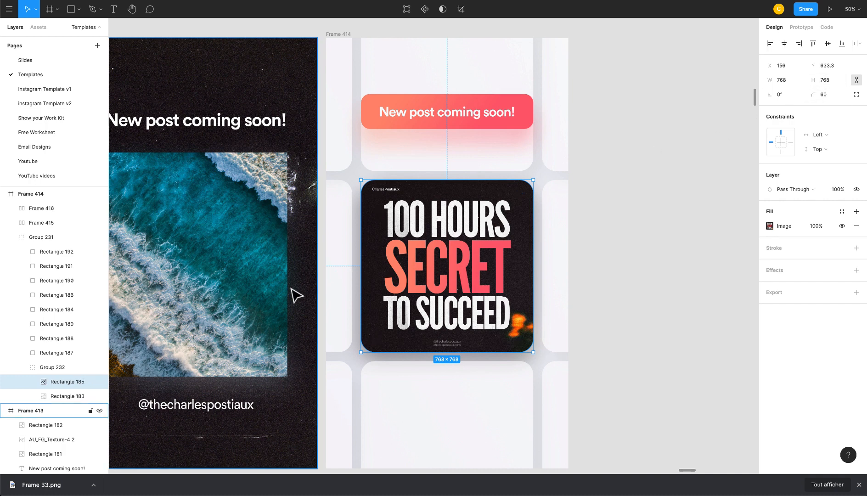
pyautogui.click(67, 398)
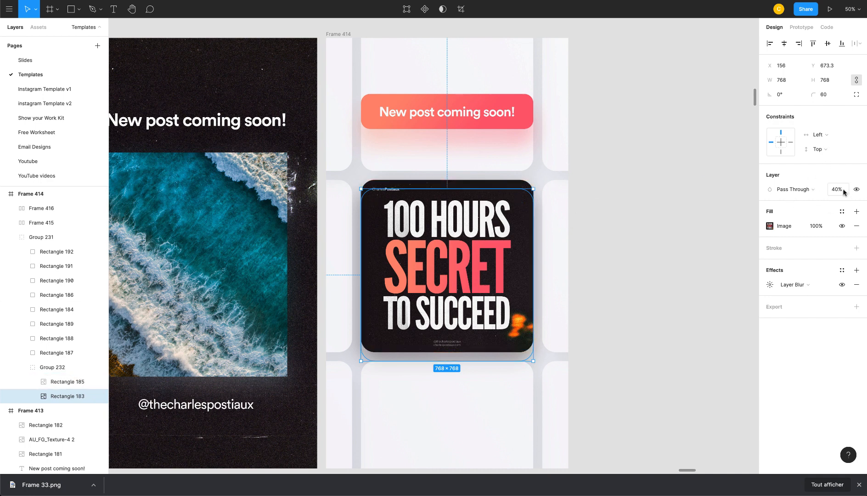
pyautogui.click(785, 285)
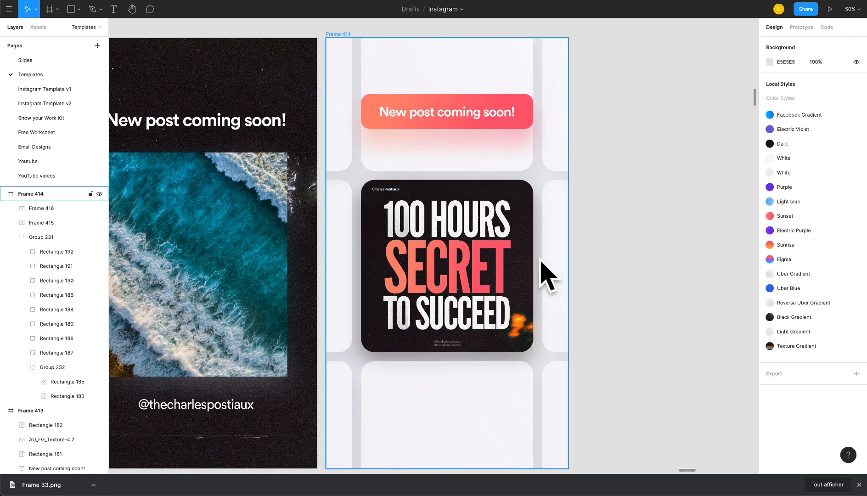
pyautogui.moveTo(357, 279)
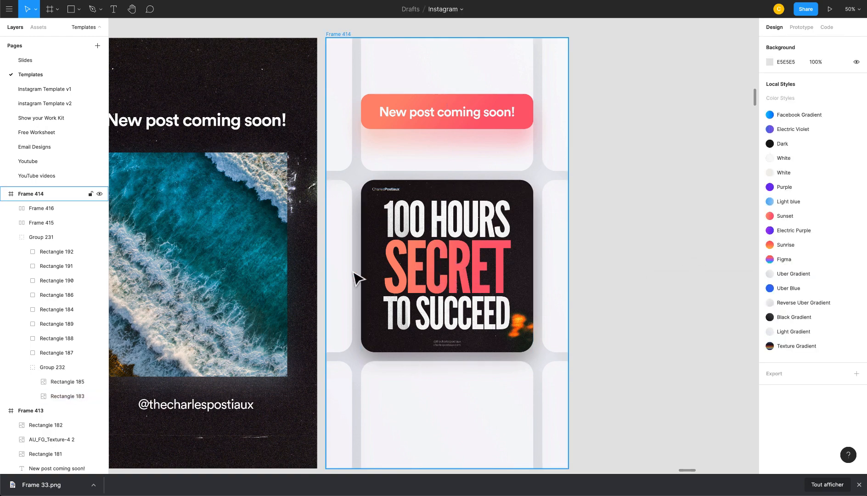
pyautogui.click(446, 266)
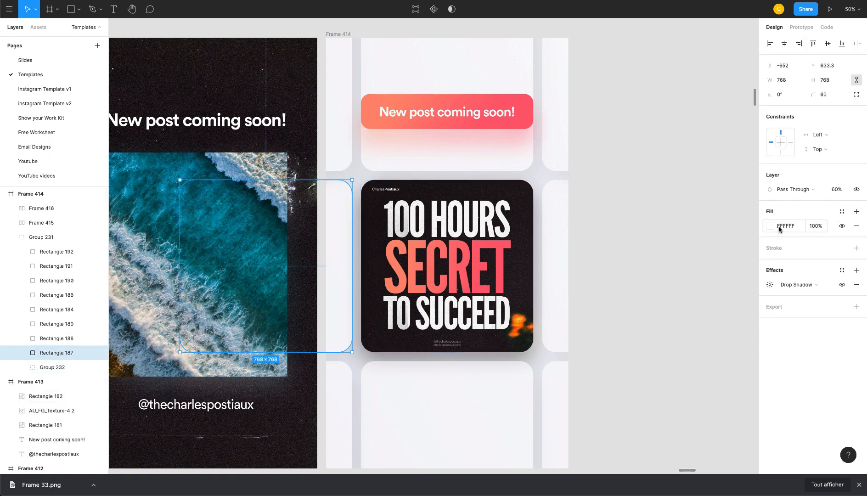
pyautogui.click(770, 226)
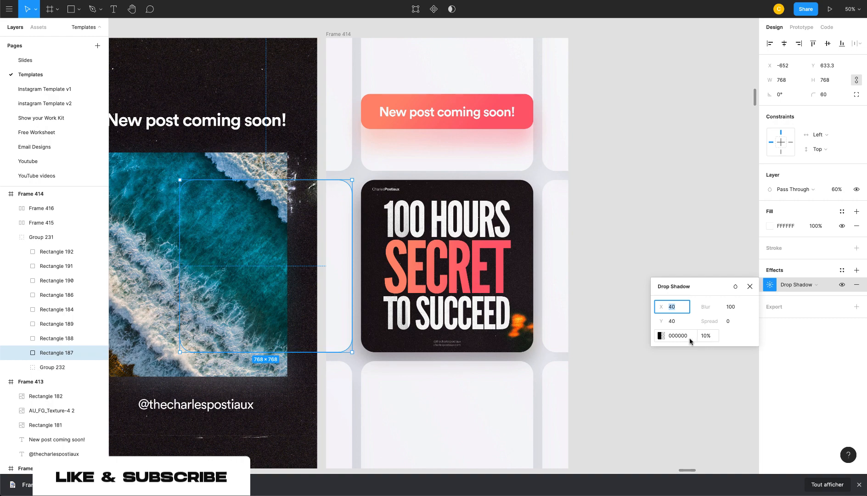
pyautogui.moveTo(750, 287)
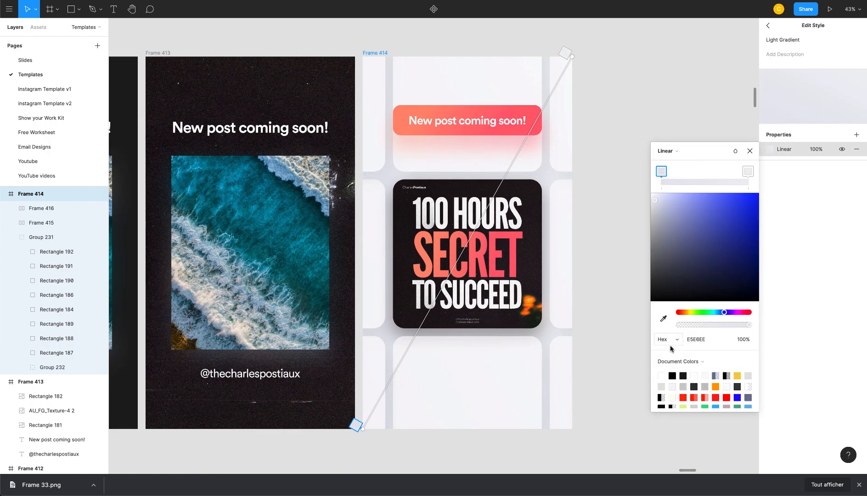
# - Select the dark '100 Hours' image card and view its image fill settings
pyautogui.click(748, 171)
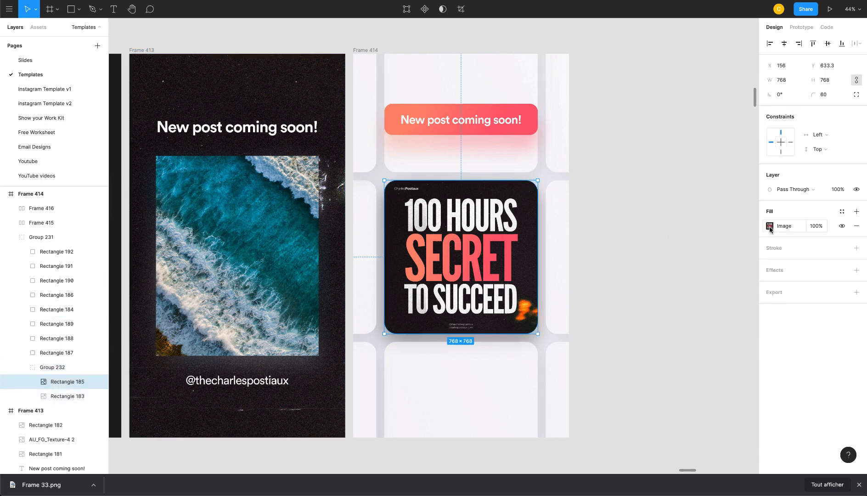
pyautogui.click(770, 225)
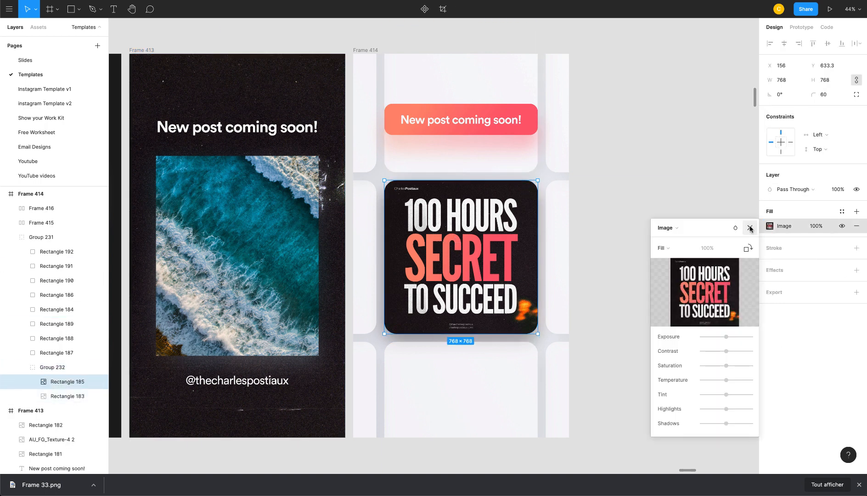